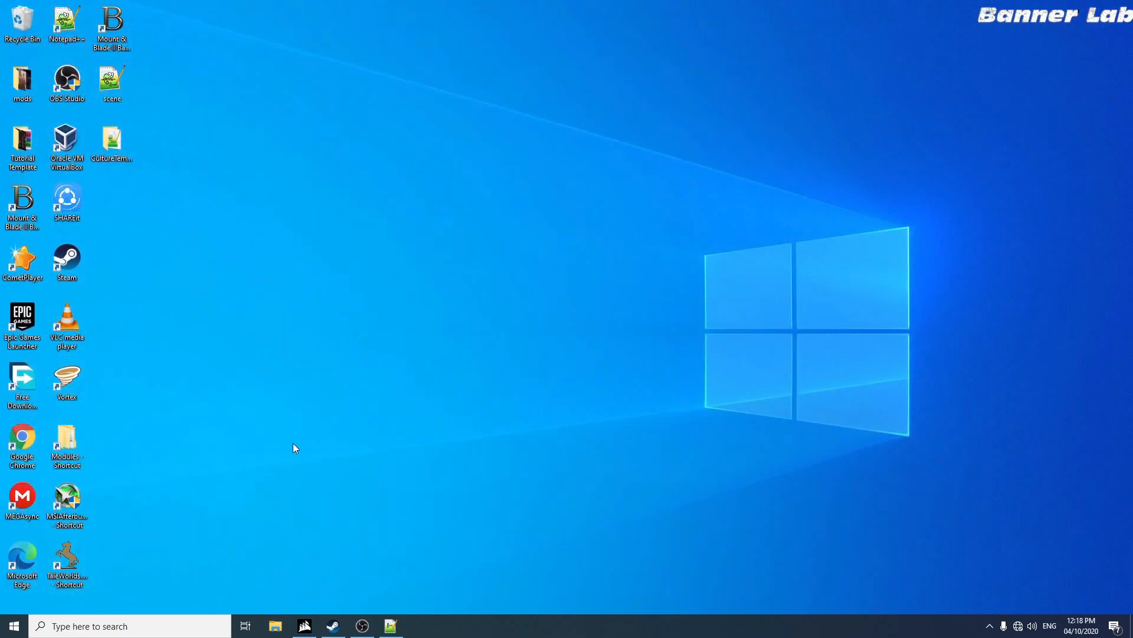
Browse from the desktop Modules shortcut into the CultureTemplate folder and select SubModule.xml.
left_click(111, 139)
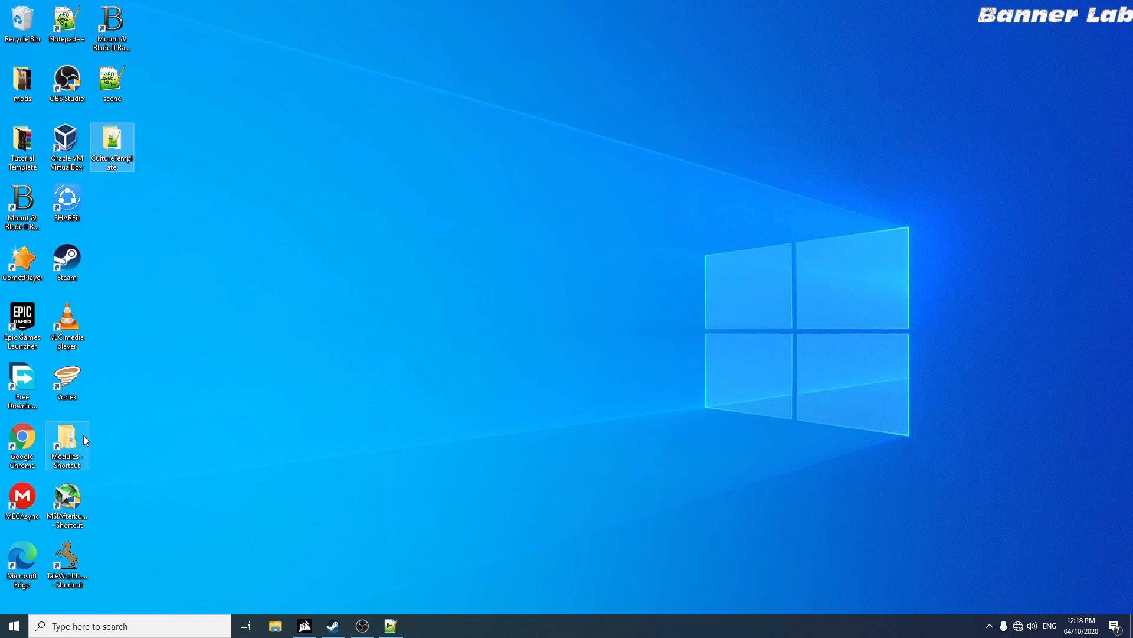
double_click(66, 437)
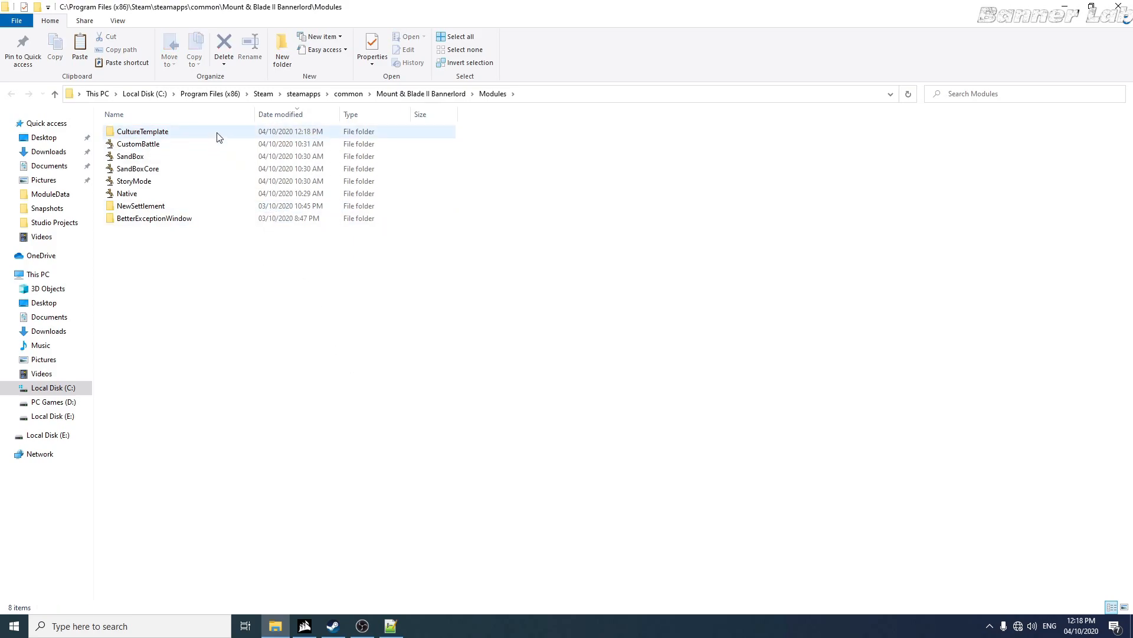
double_click(140, 131)
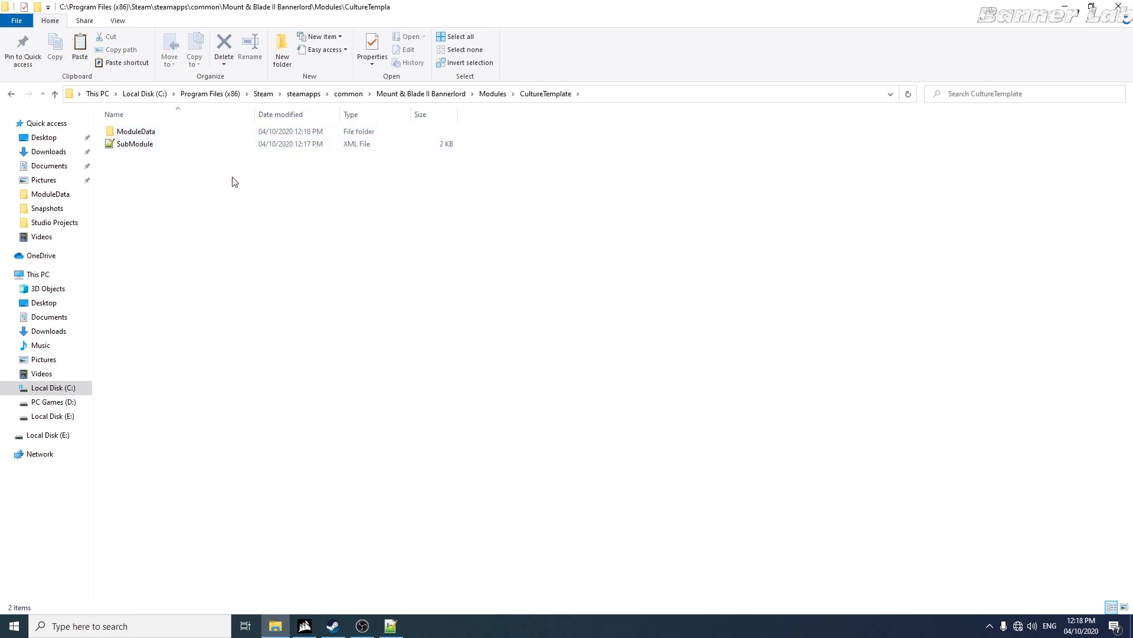
left_click(135, 143)
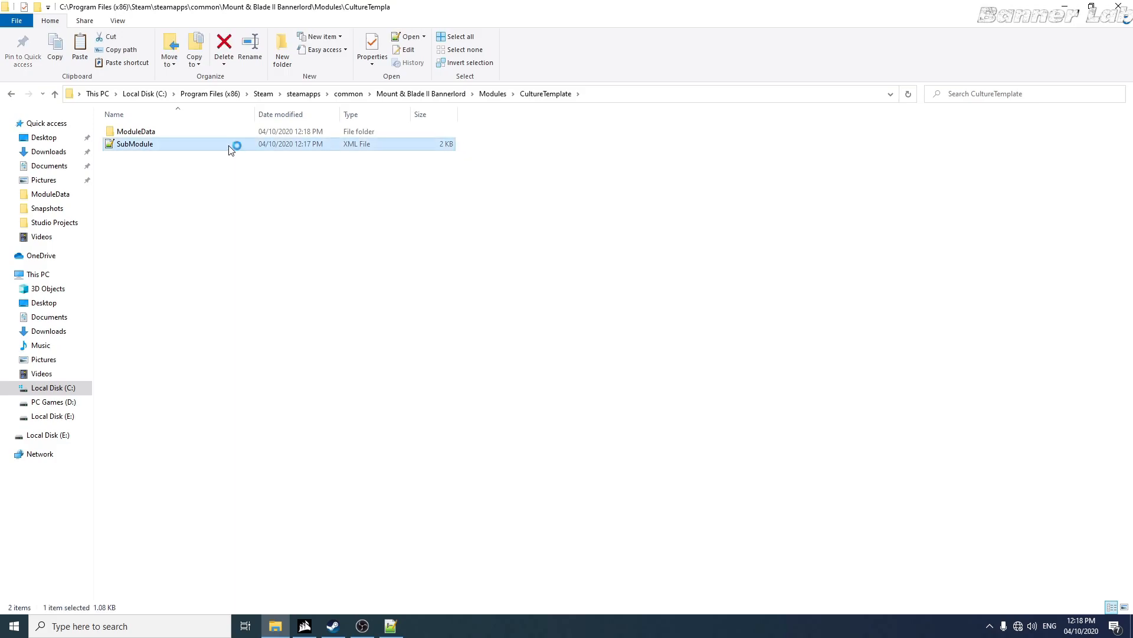
Open SubModule.xml in Notepad++ to review its NPCCharacters, SPCultures and Settlements nodes.
double_click(134, 143)
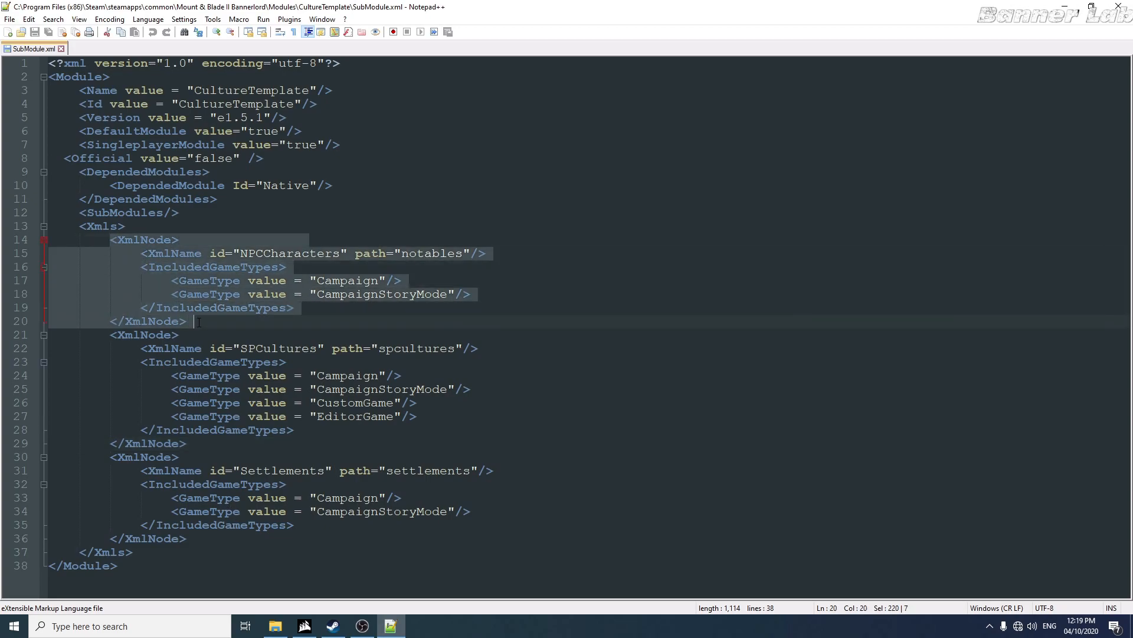
mouse_move(170, 281)
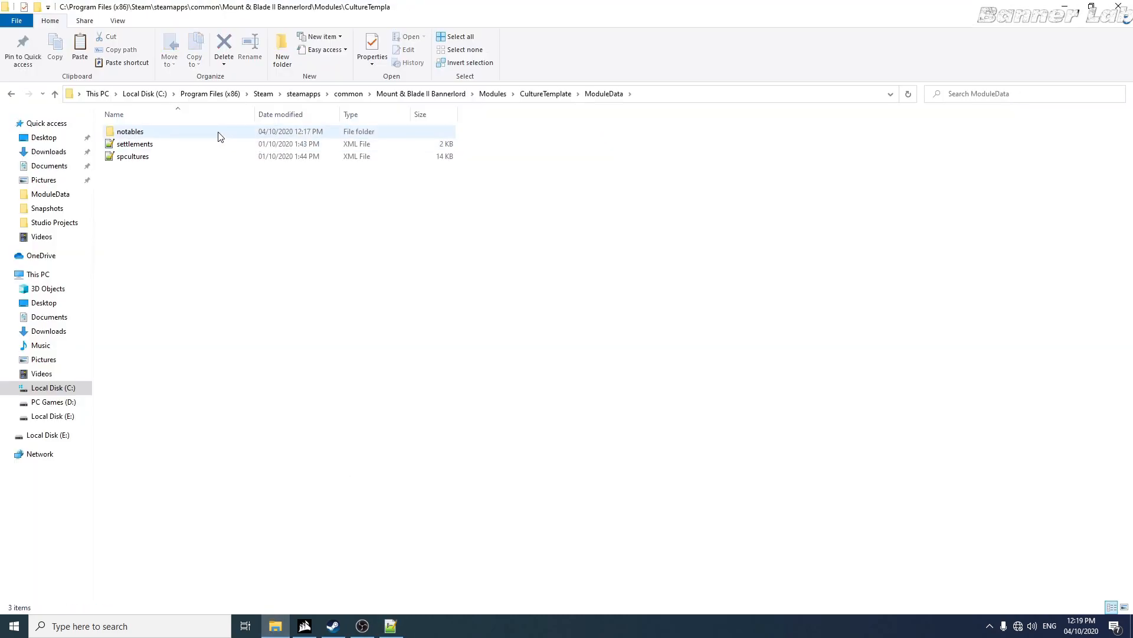
Duplicate spspecialcharacters1 twice in the notables folder and open the original in Notepad++.
double_click(130, 131)
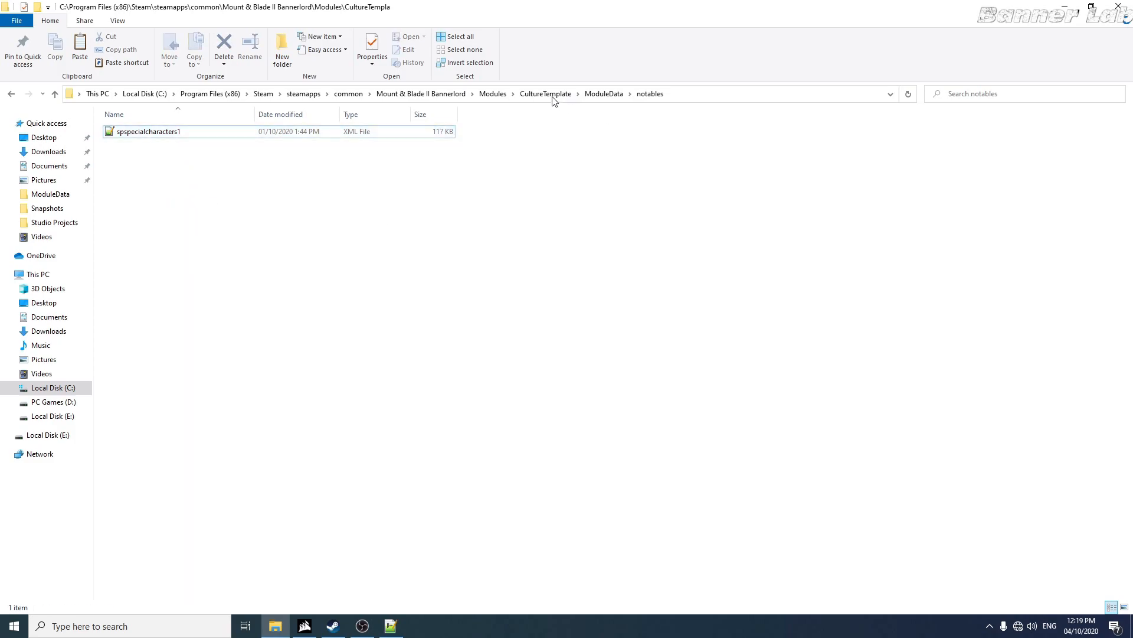
mouse_move(319, 145)
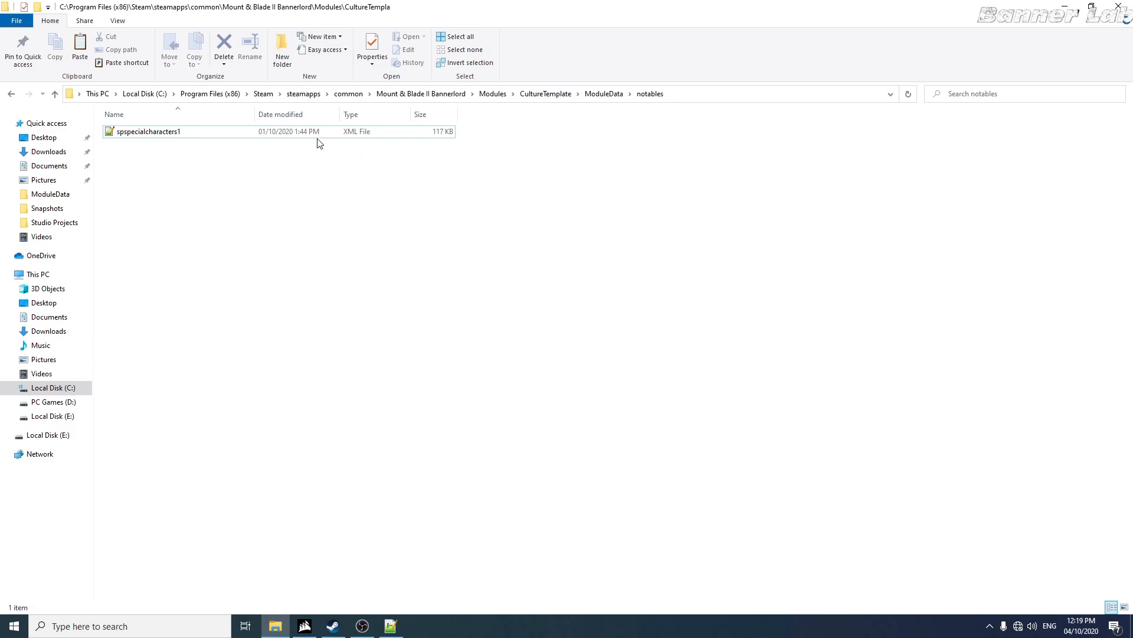
right_click(148, 132)
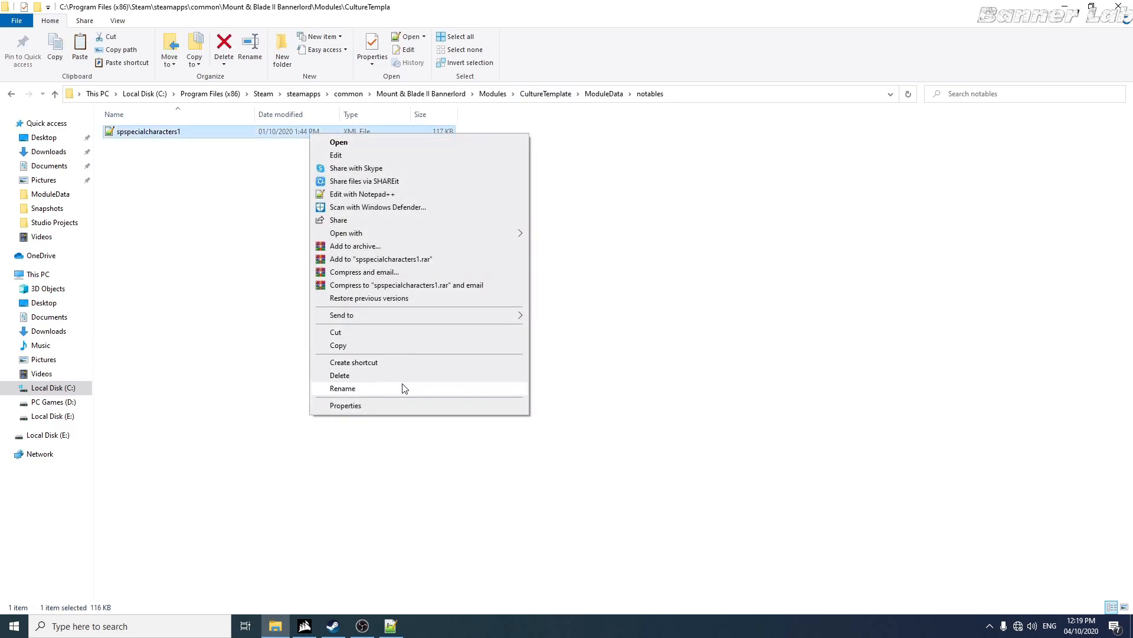
left_click(170, 139)
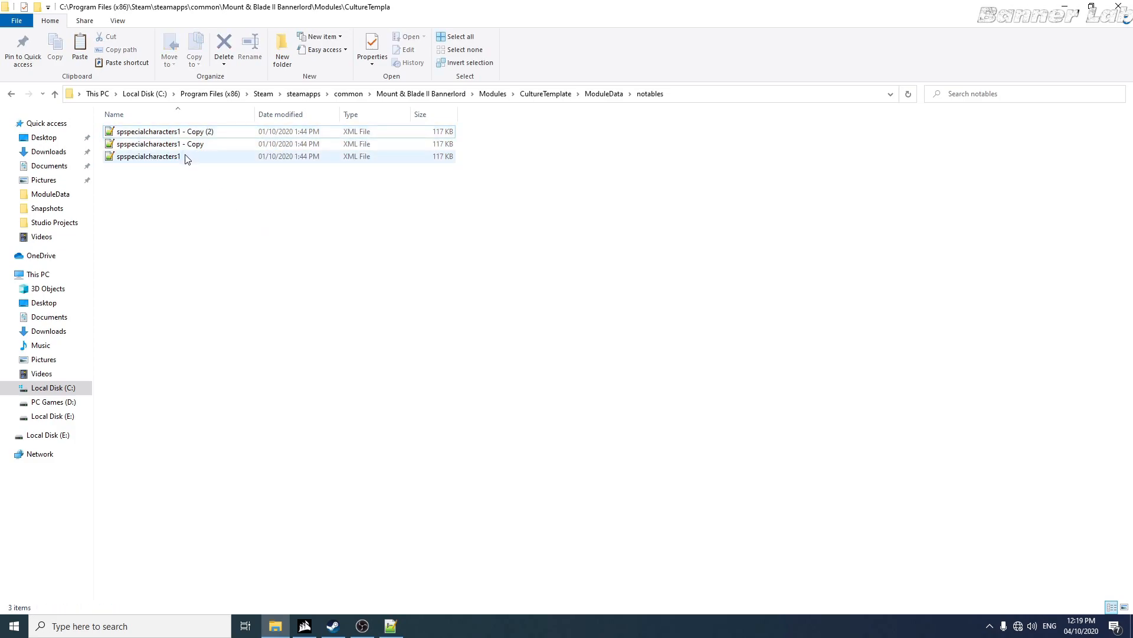
double_click(136, 155)
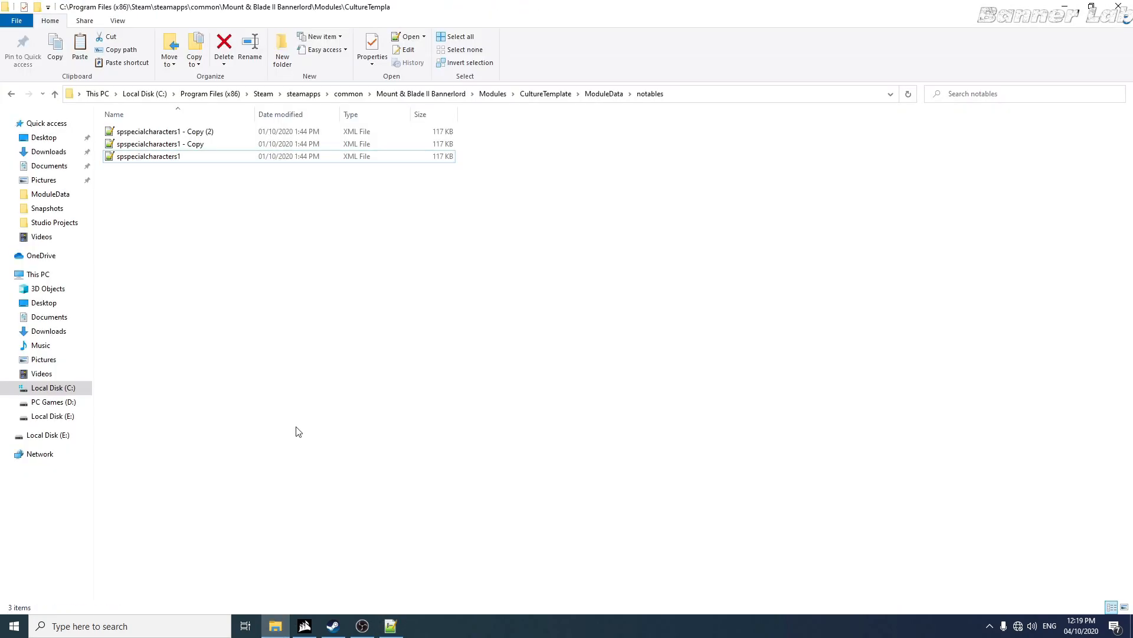
right_click(159, 143)
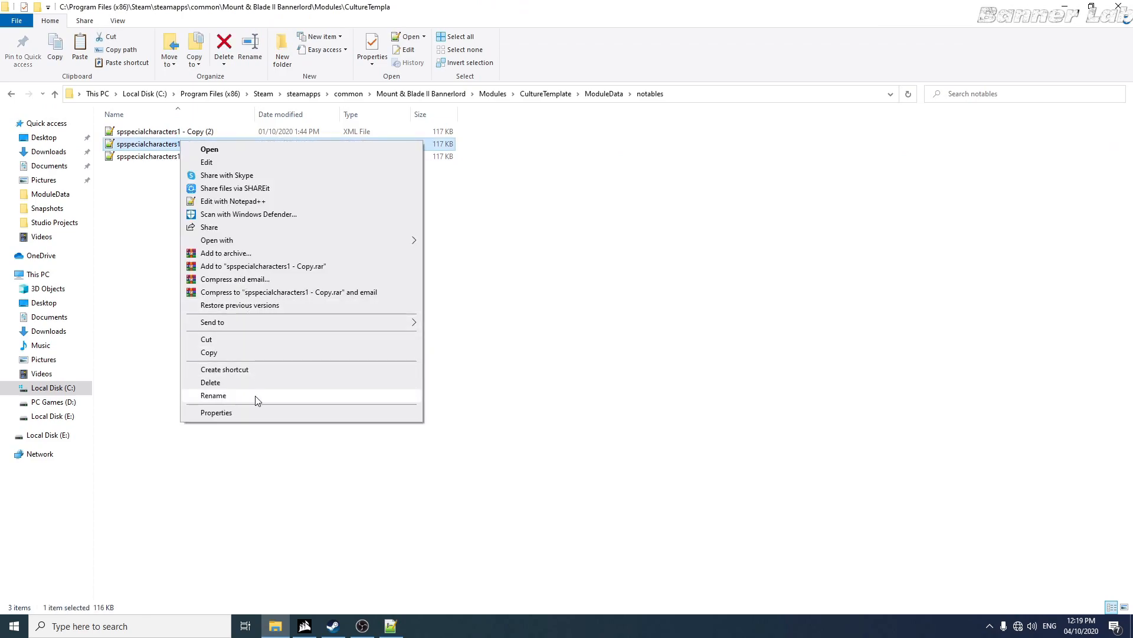
left_click(212, 395)
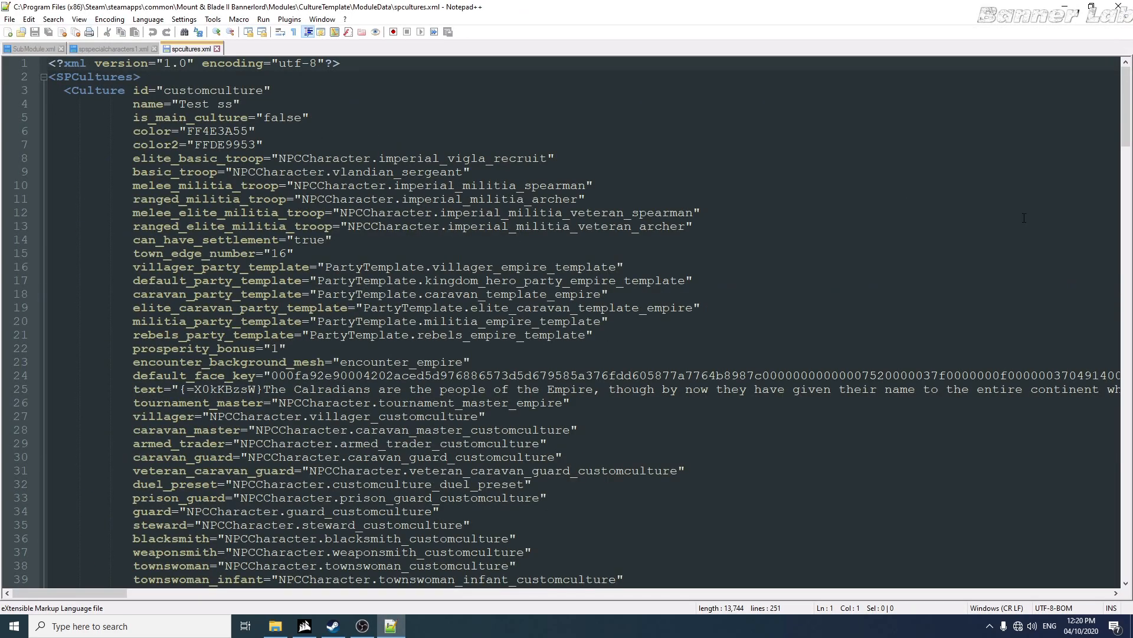
Scroll through spcultures.xml to the townsfolk, notary and beggar character references.
scroll("down", 3)
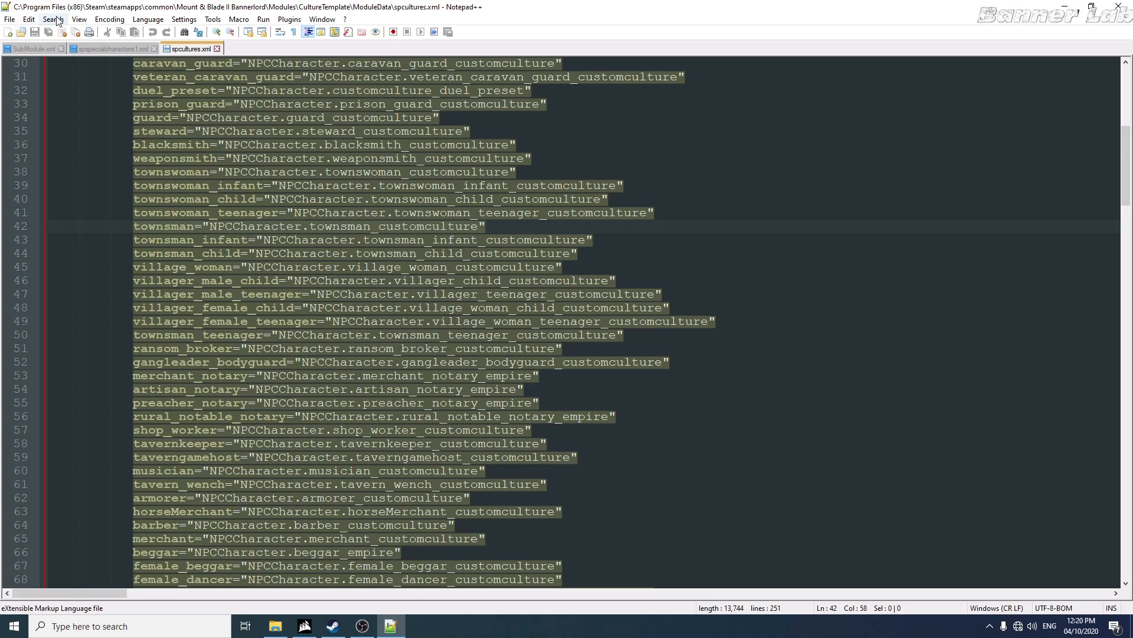
Replace all 43 'customculture' occurrences with 'empire_sample' in spcultures.xml.
left_click(39, 19)
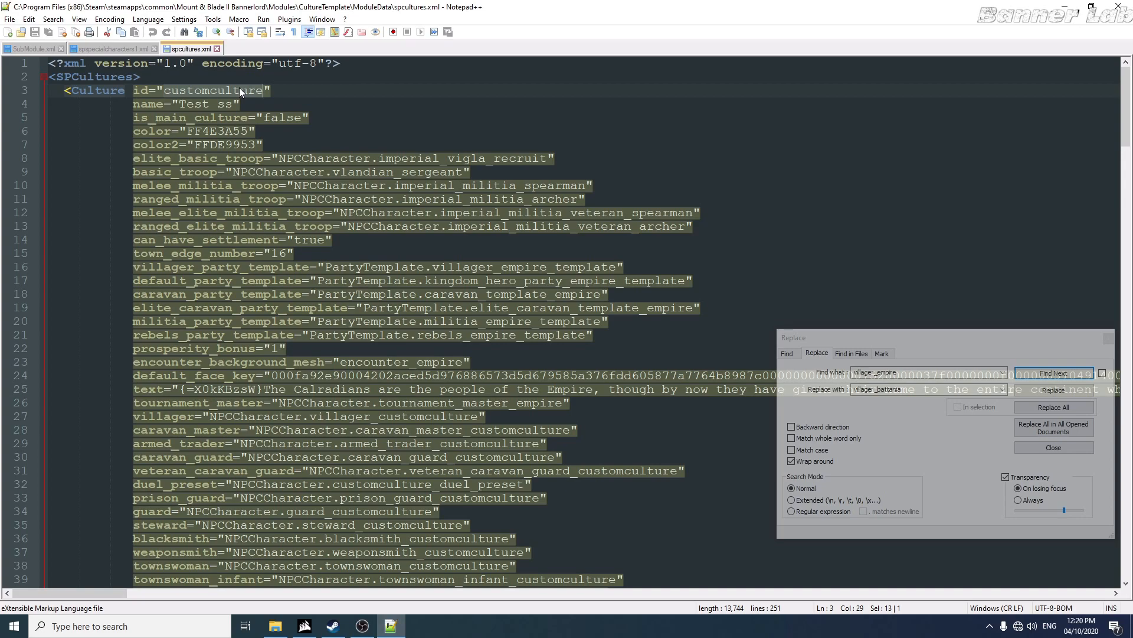
type("empire")
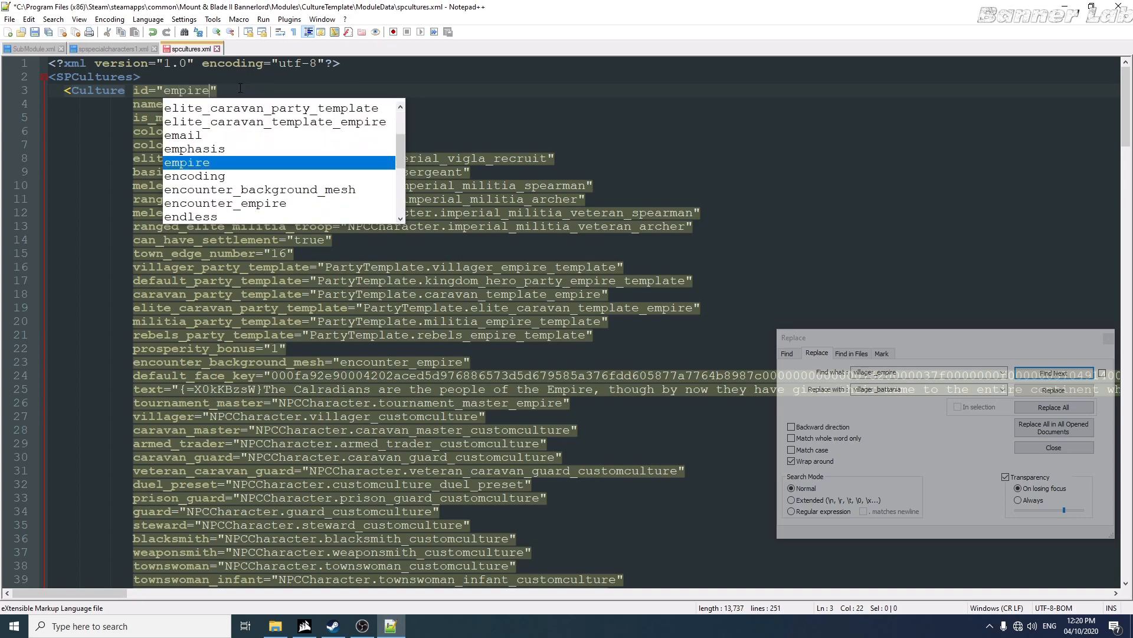
type("_")
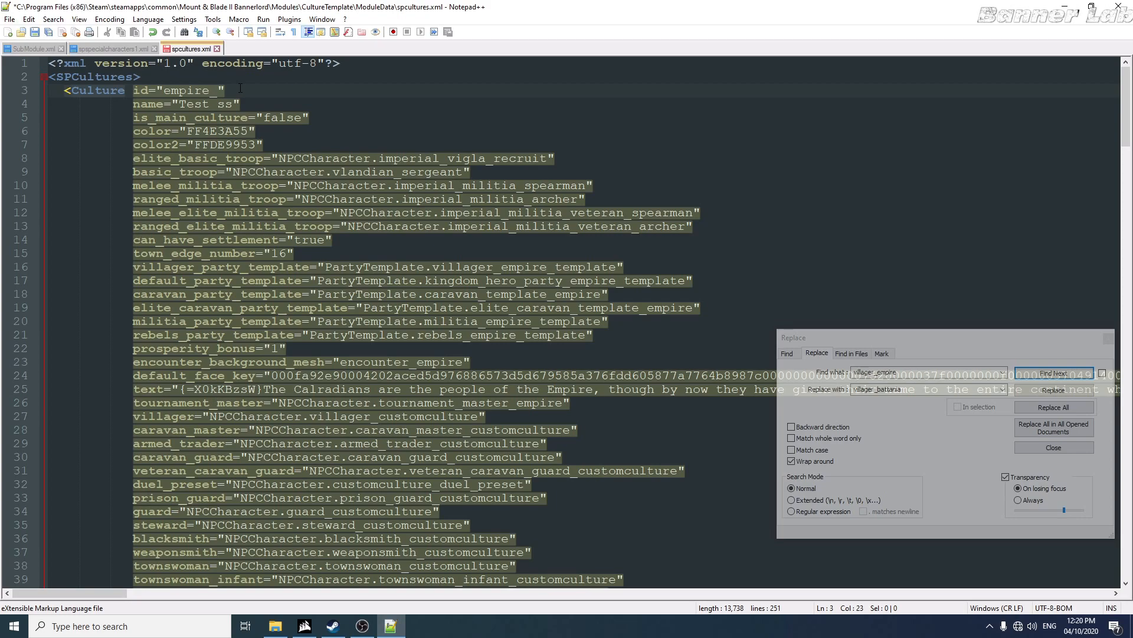
type("sample")
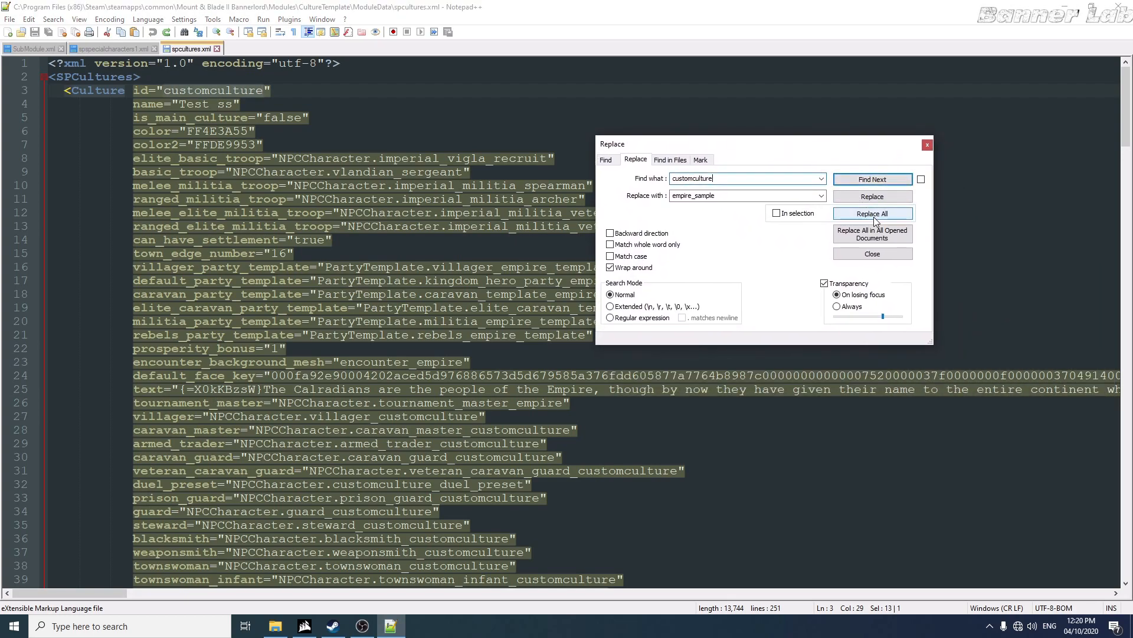
left_click(872, 212)
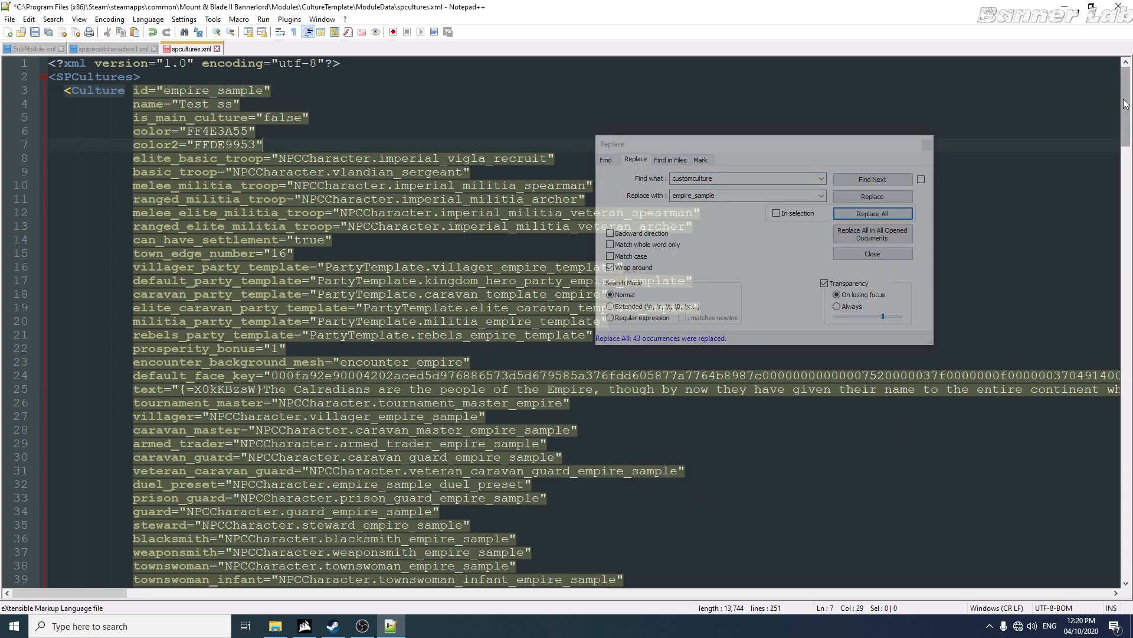
scroll("down", 3)
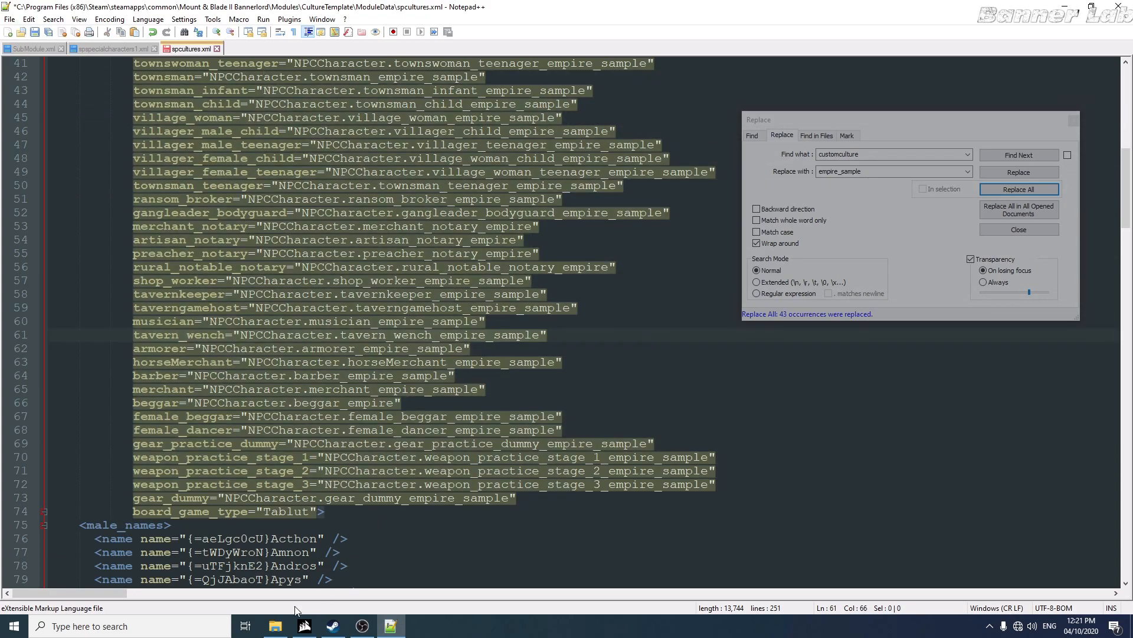
Browse to SandBoxCore/ModuleData and open its spcultures.xml in Notepad++.
left_click(274, 625)
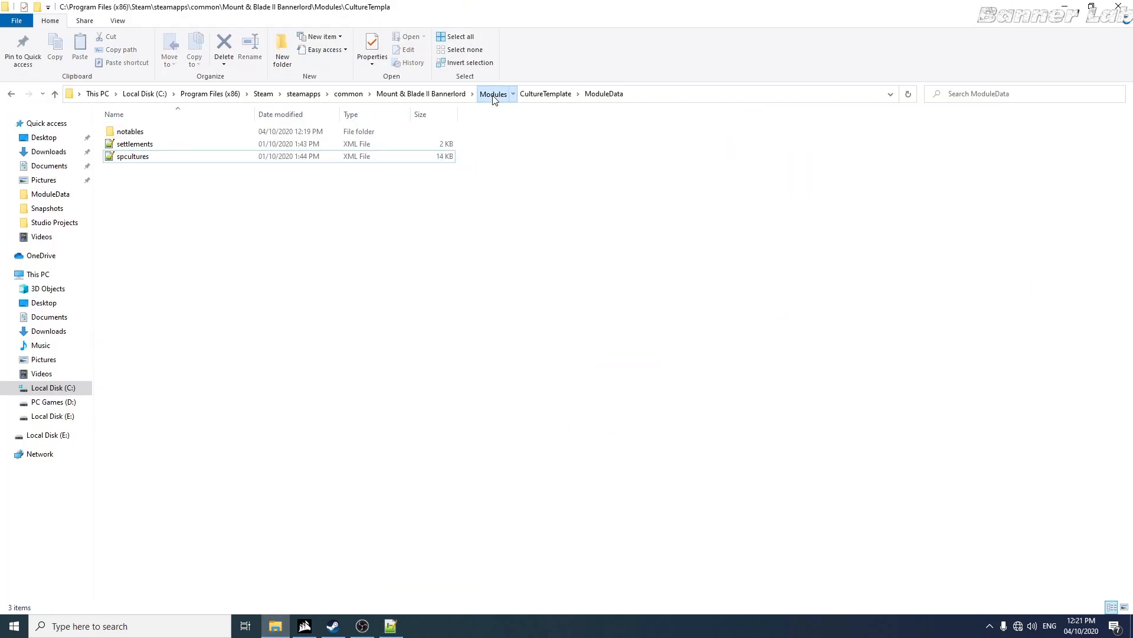
left_click(494, 95)
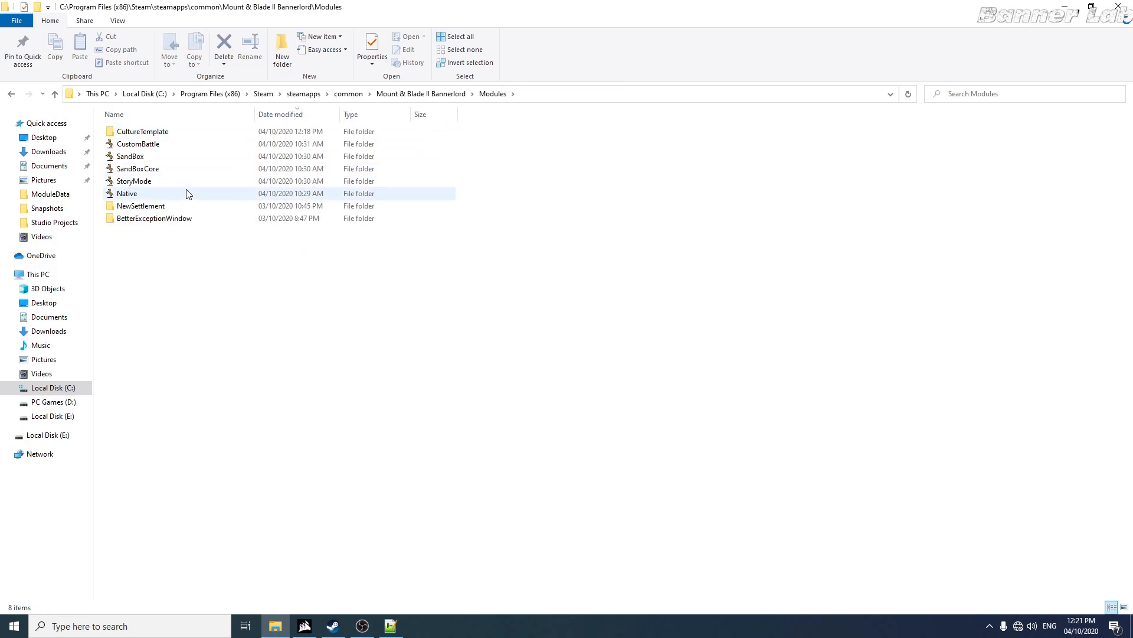
double_click(130, 156)
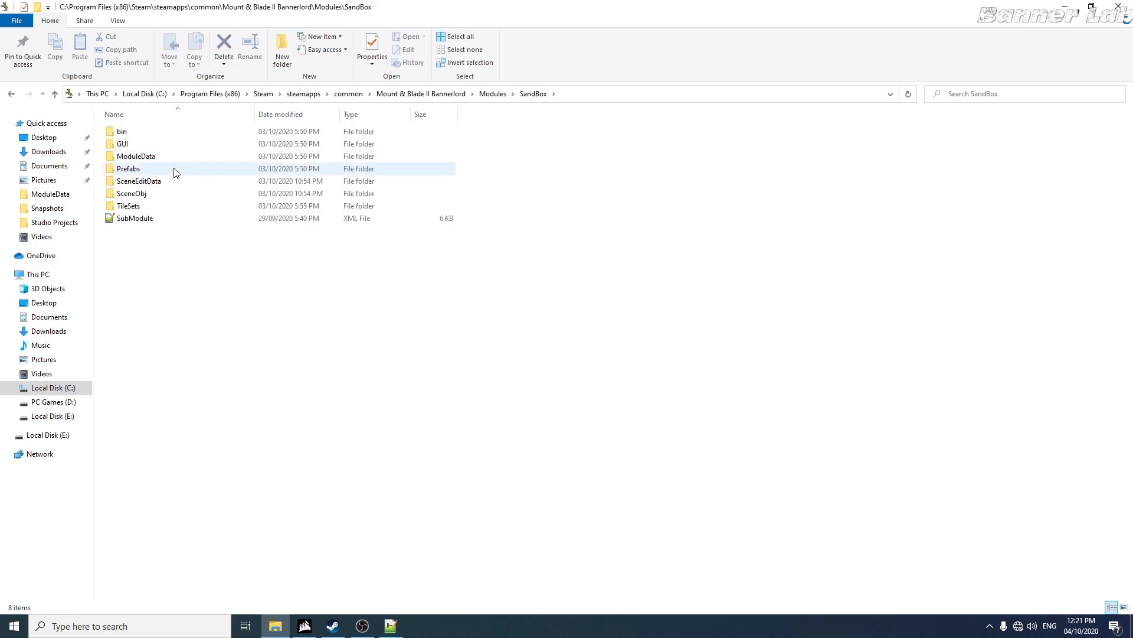
left_click(422, 94)
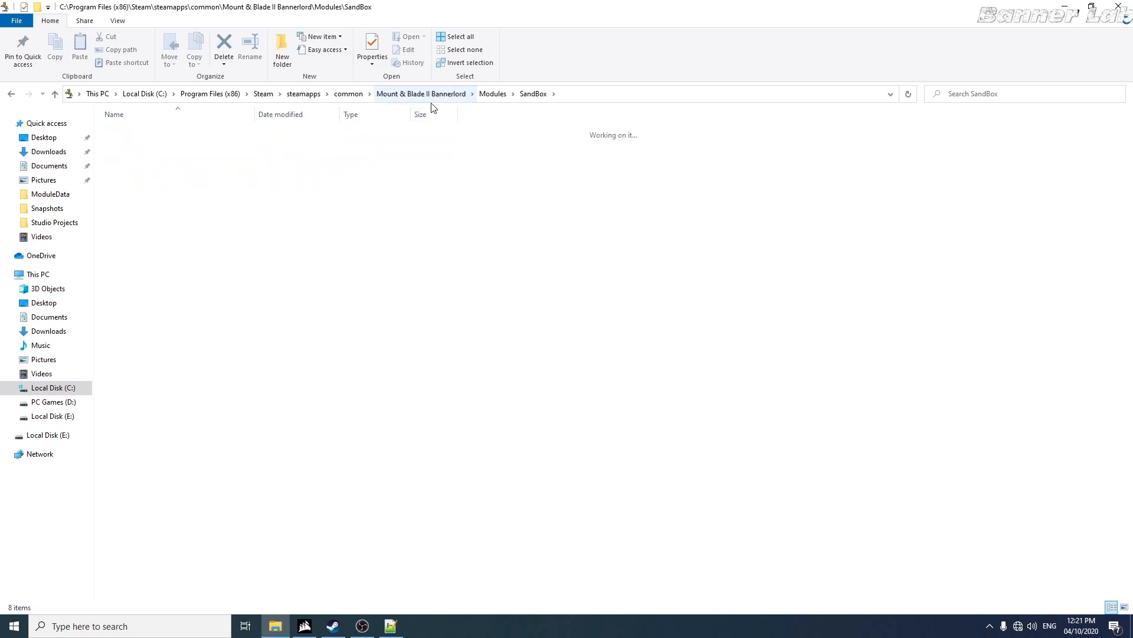
left_click(492, 93)
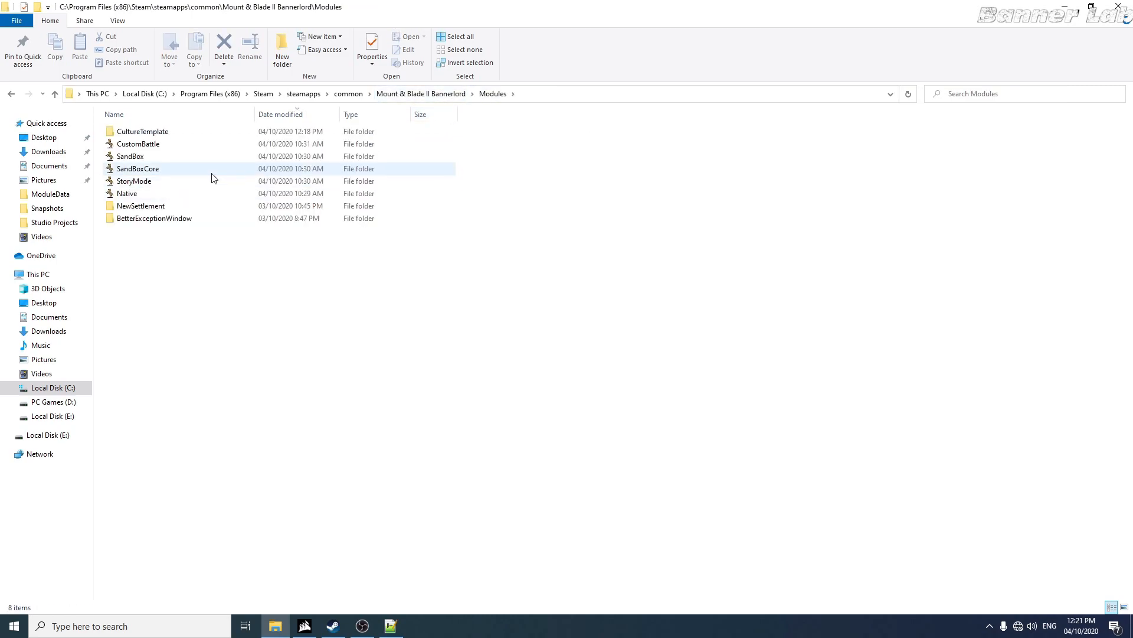
double_click(138, 168)
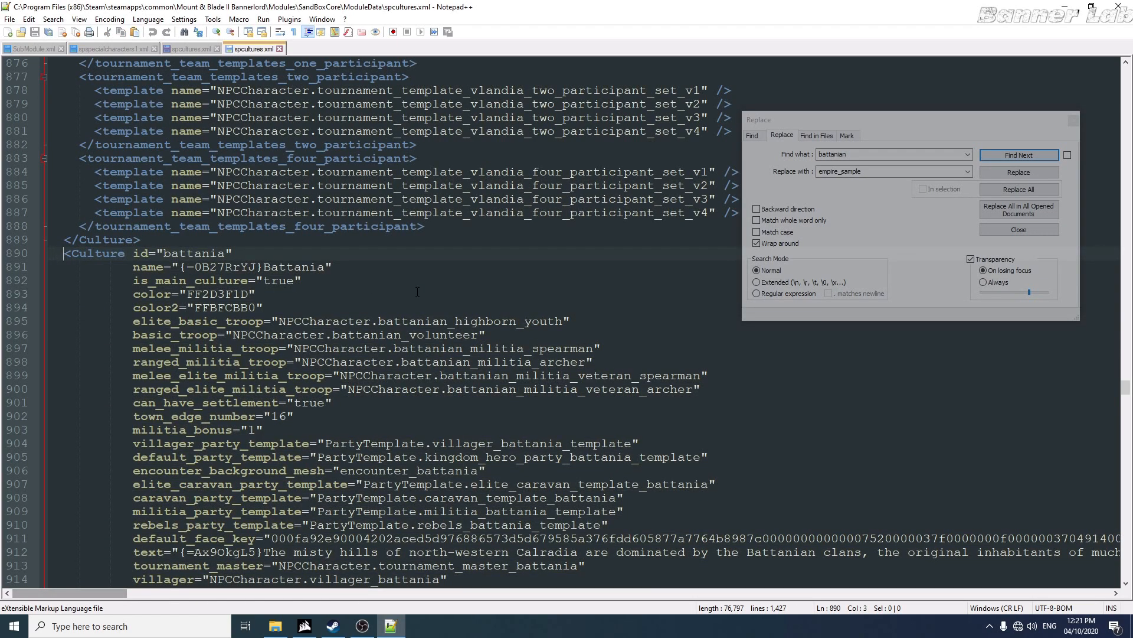
Paste the Battania culture block into the mod's spcultures.xml and rename its id to battania_sample.
scroll("down", 3)
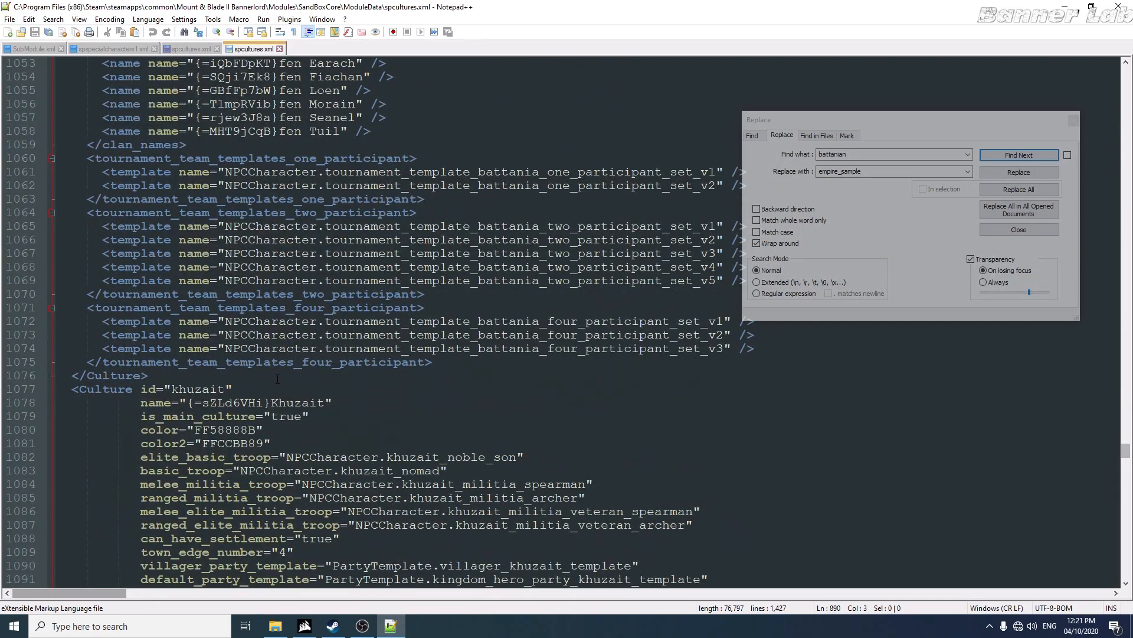
left_click(195, 47)
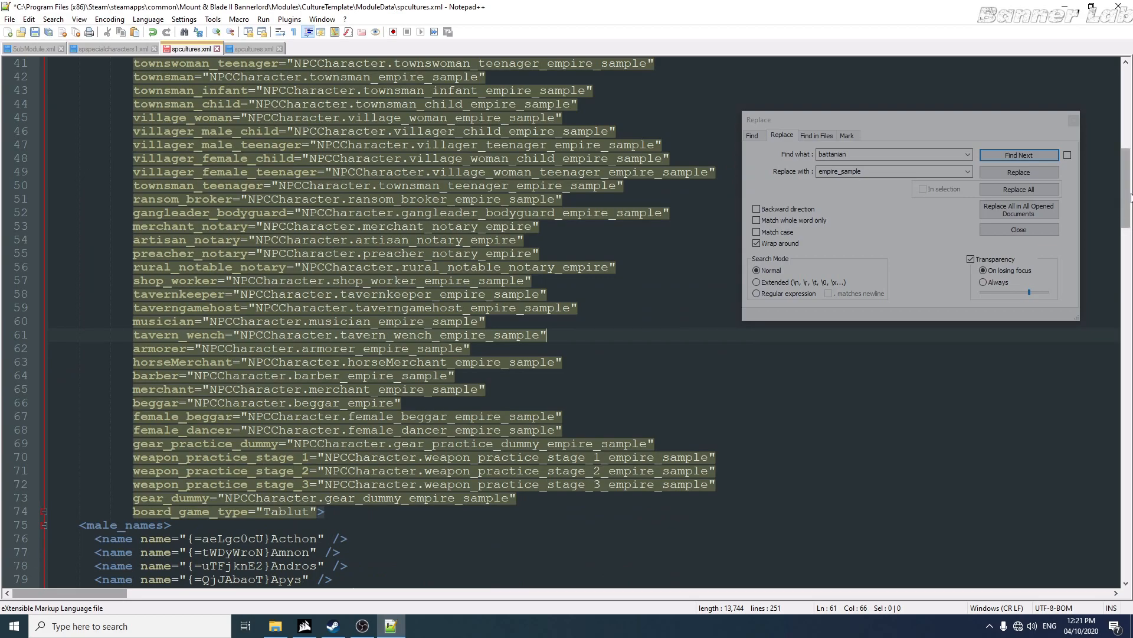
scroll("down", 3)
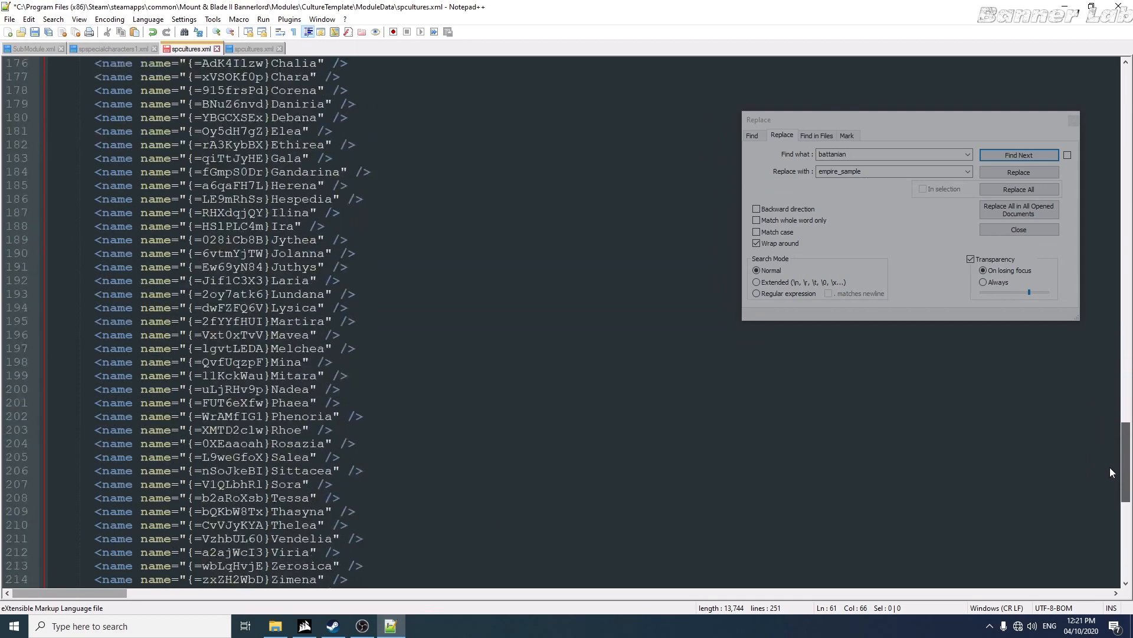
scroll("down", 3)
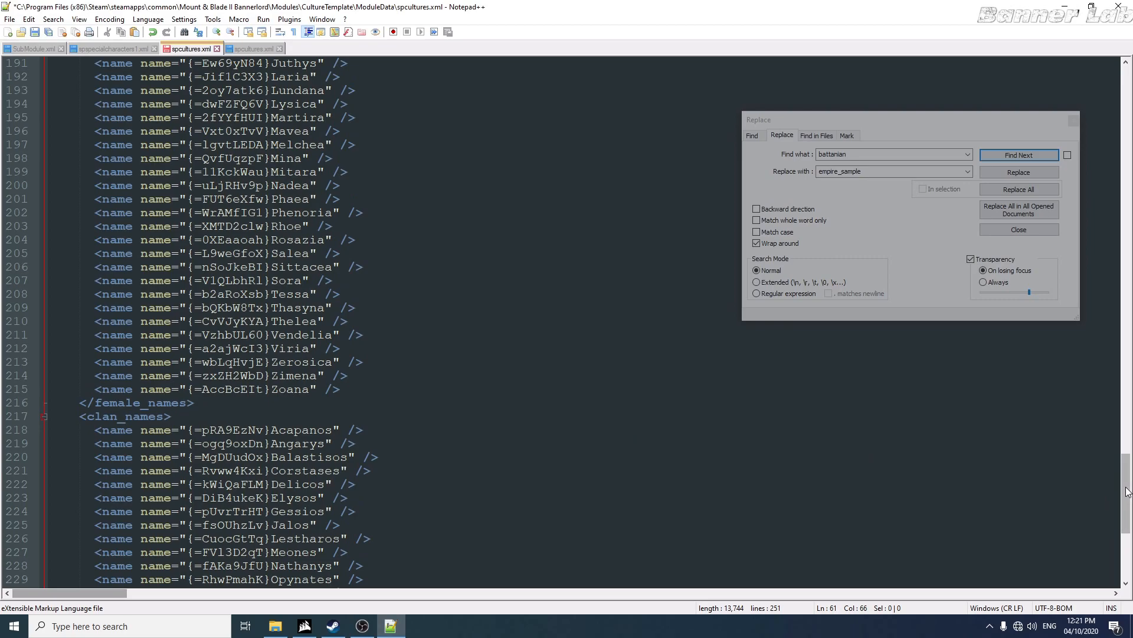
scroll("down", 3)
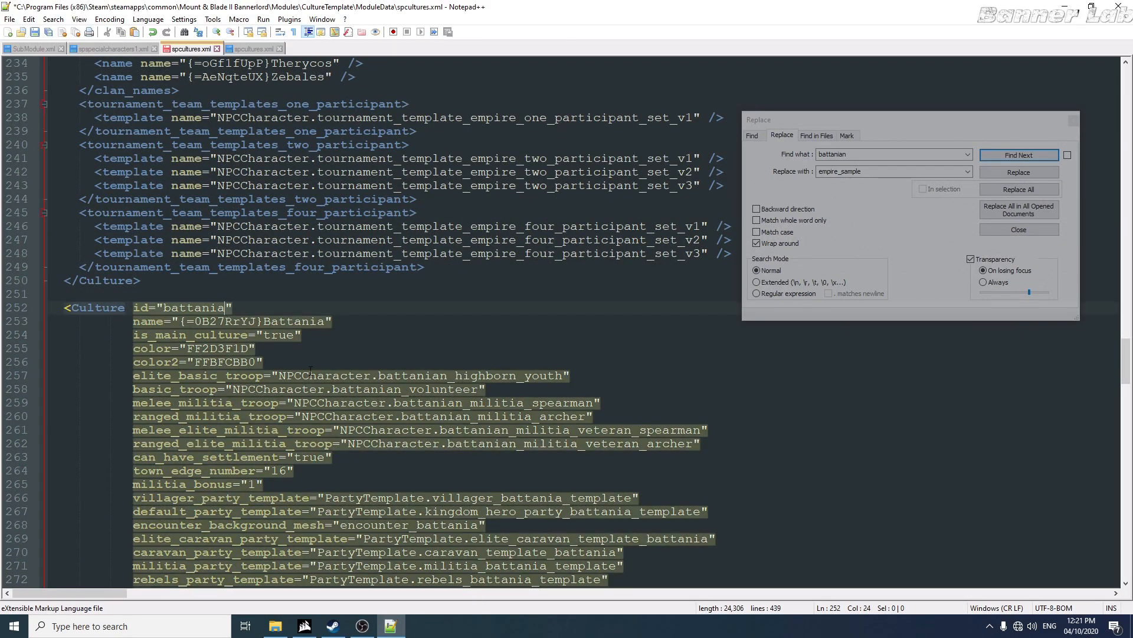
type("_sample")
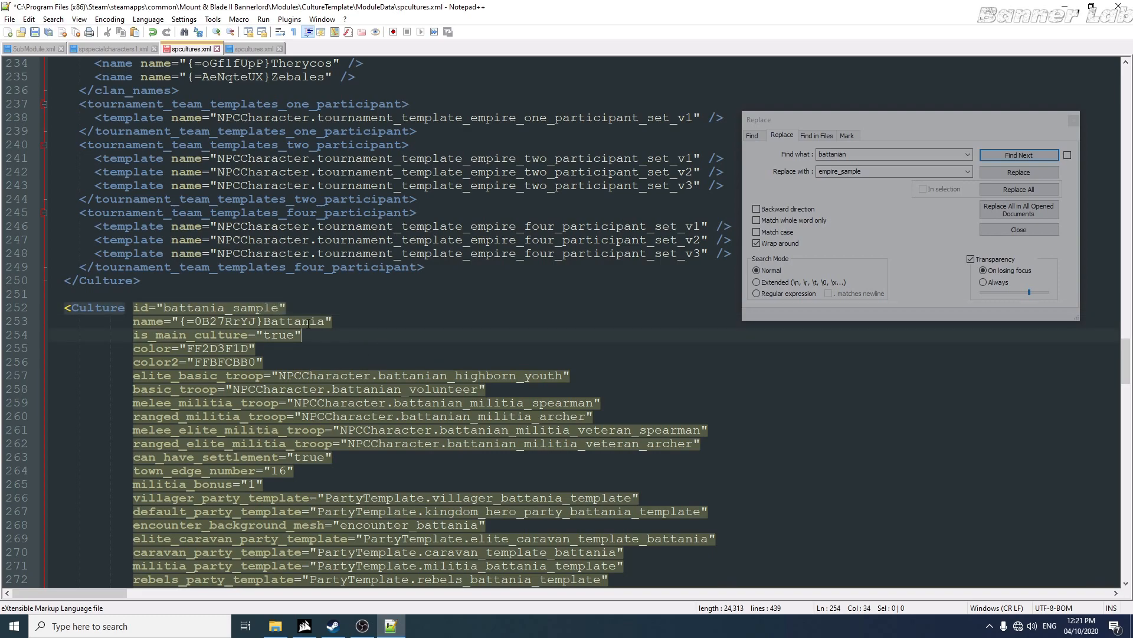
type("samp")
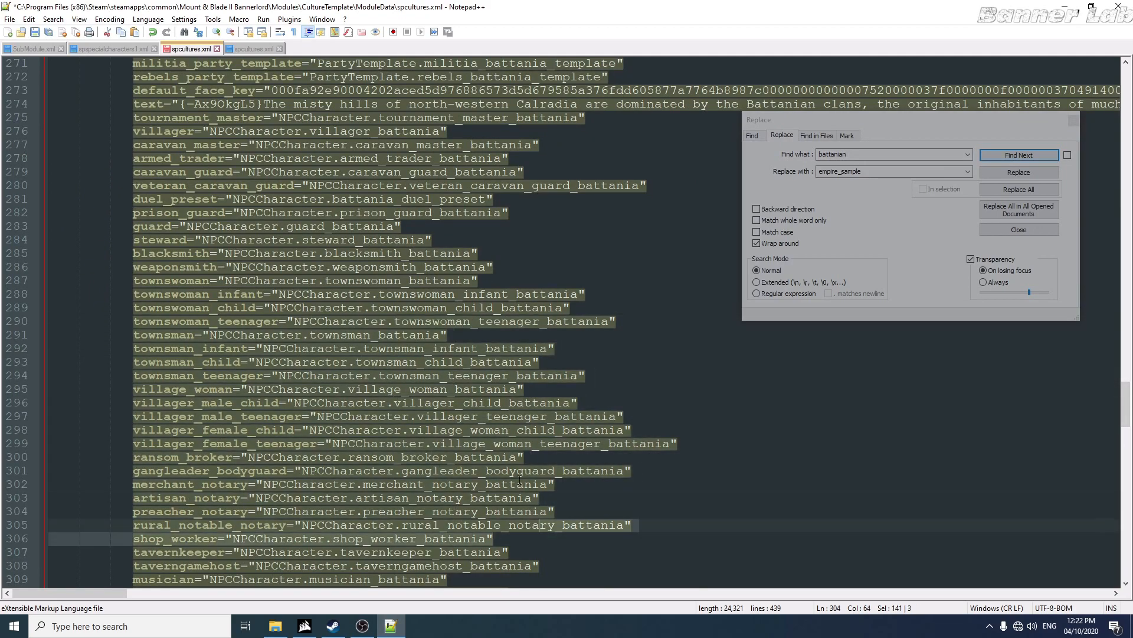
Return File Explorer to the Mount & Blade II Bannerlord install folder.
left_click(1019, 155)
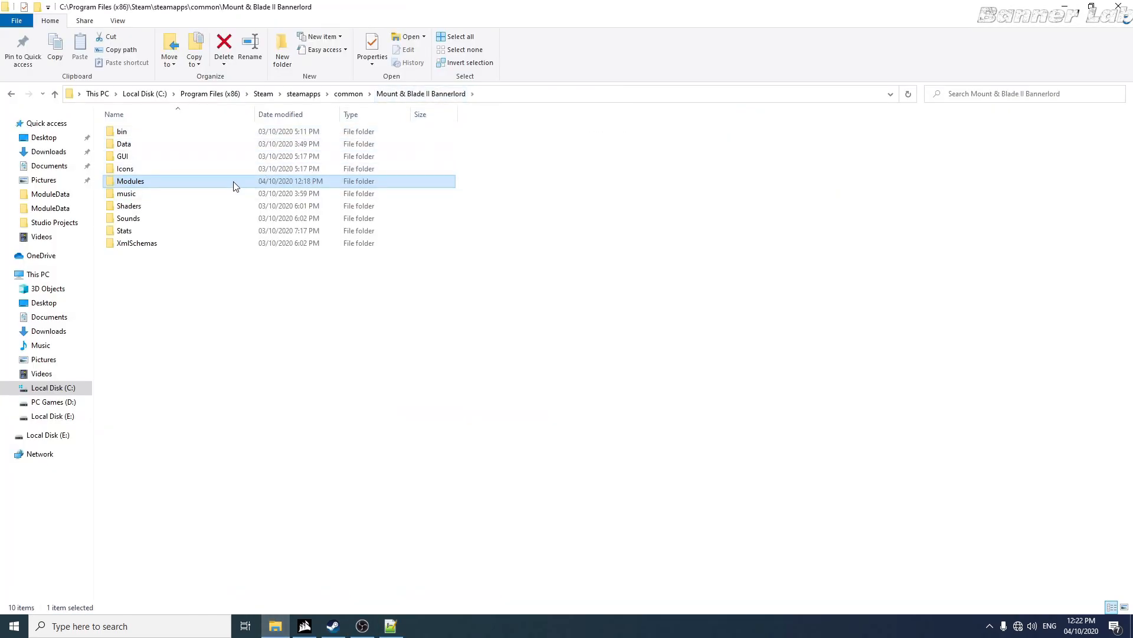
Enter Modules toward CultureTemplate's notables folder, then return to spcultures.xml in Notepad++.
double_click(130, 180)
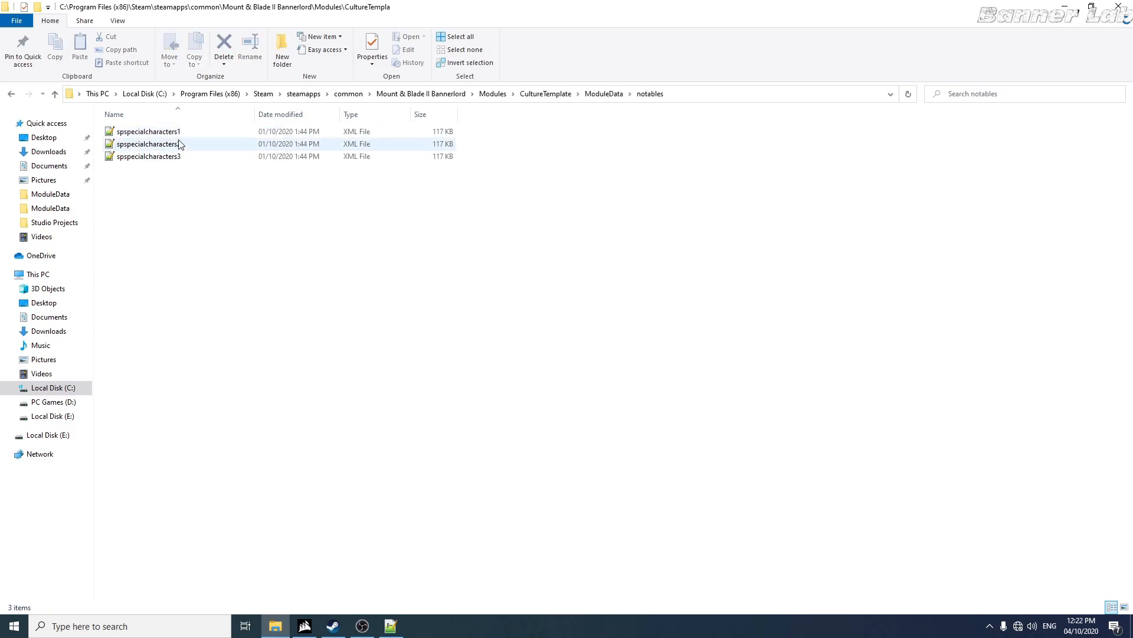
left_click(147, 131)
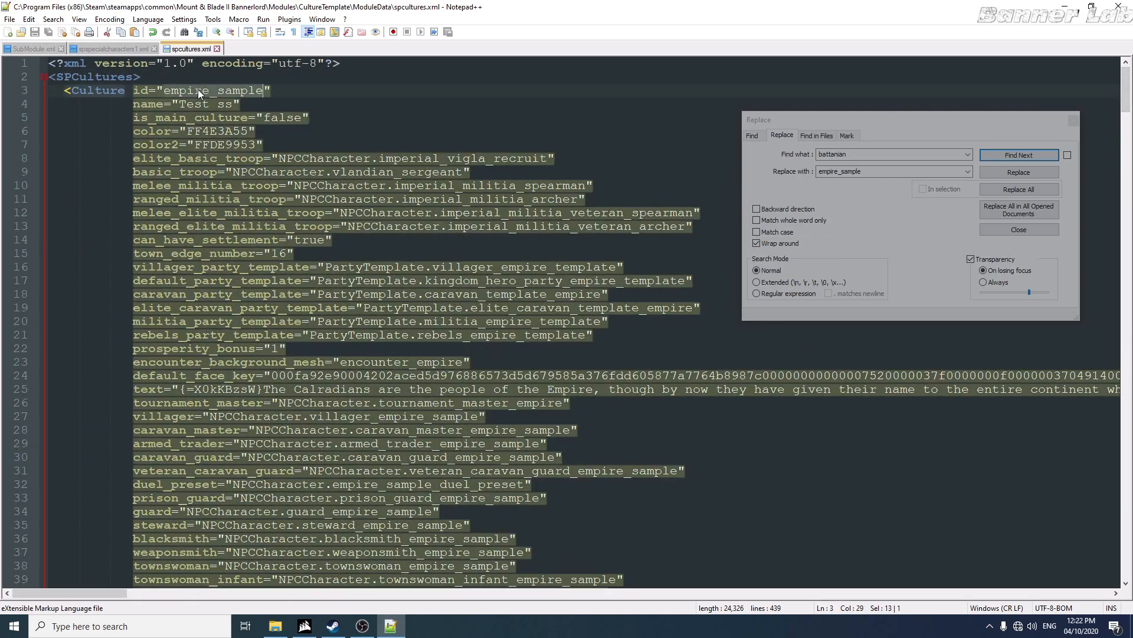
Replace all 164 'customculture' with 'empire_sample' in spspecialcharacters1.xml and bring up spspecialcharacters2.xml.
left_click(109, 48)
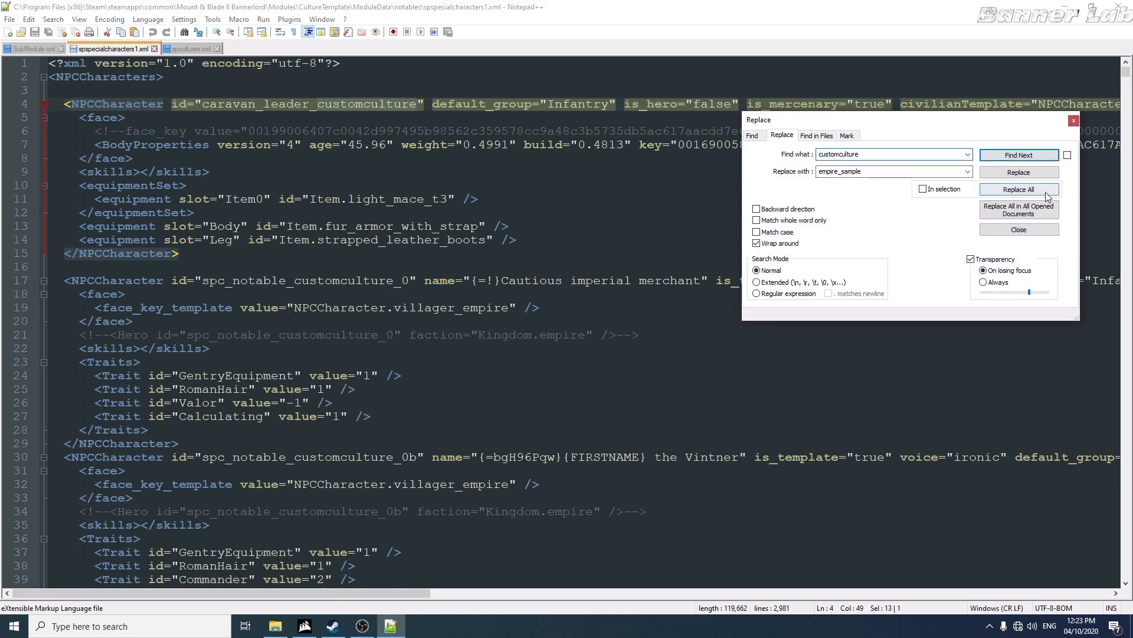
left_click(1018, 189)
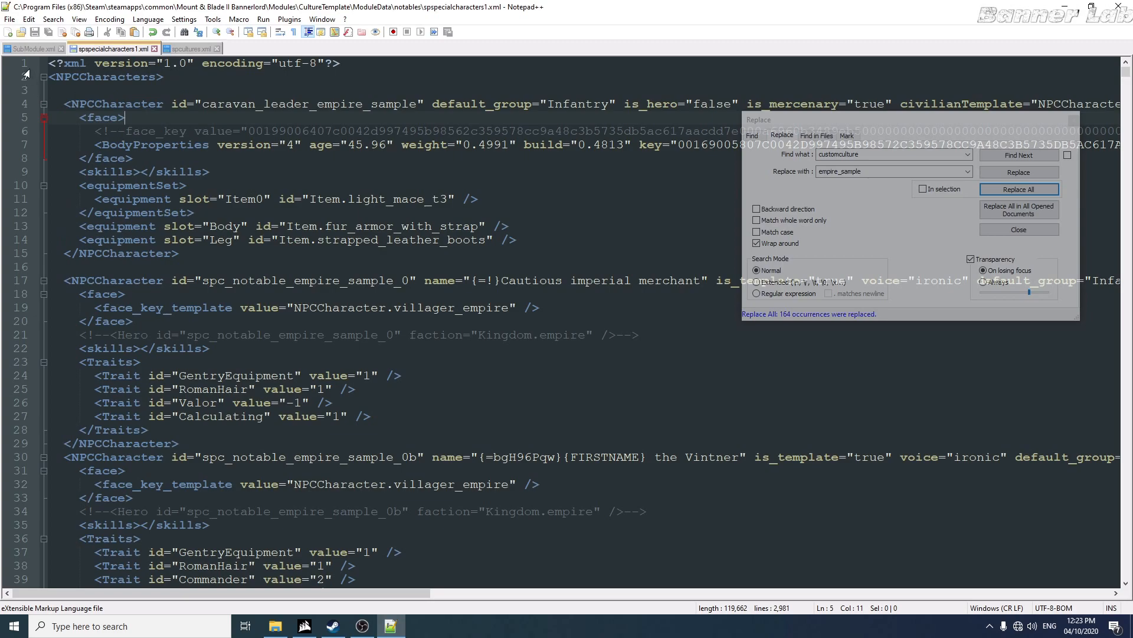
left_click(275, 626)
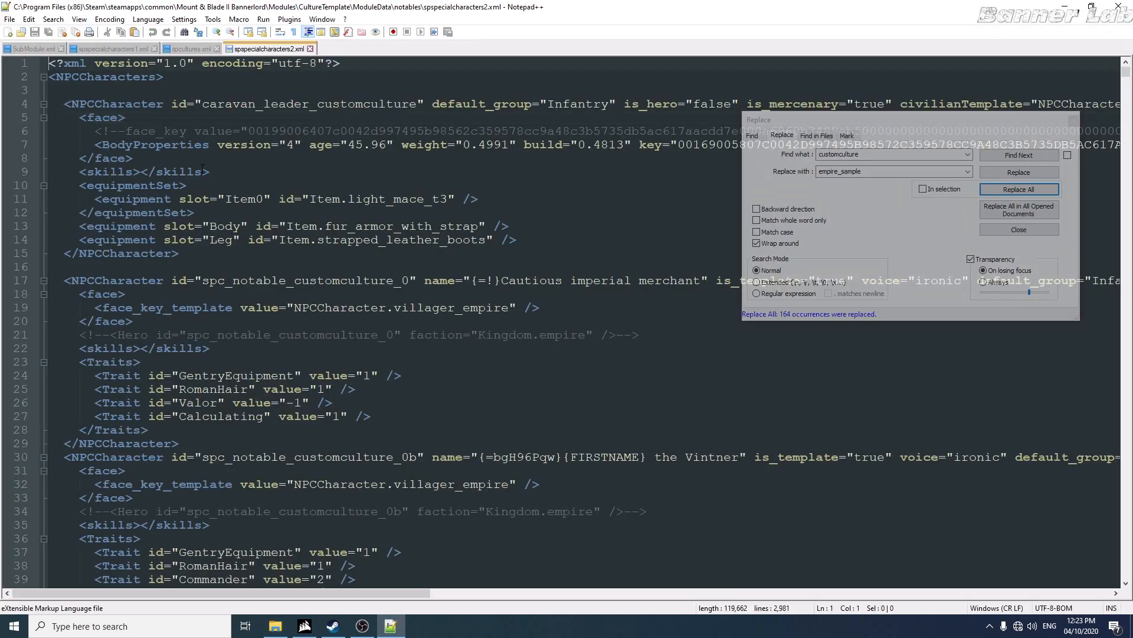
Confirm the battania_sample id in spcultures.xml, then replace every customculture with battania_sample.
left_click(195, 48)
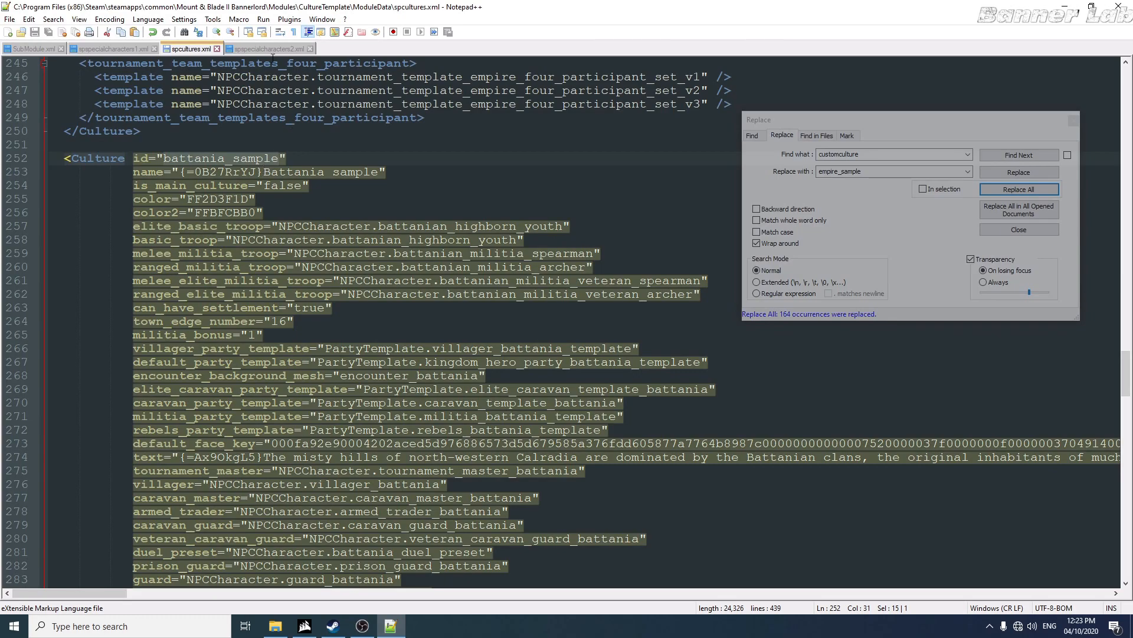
left_click(271, 48)
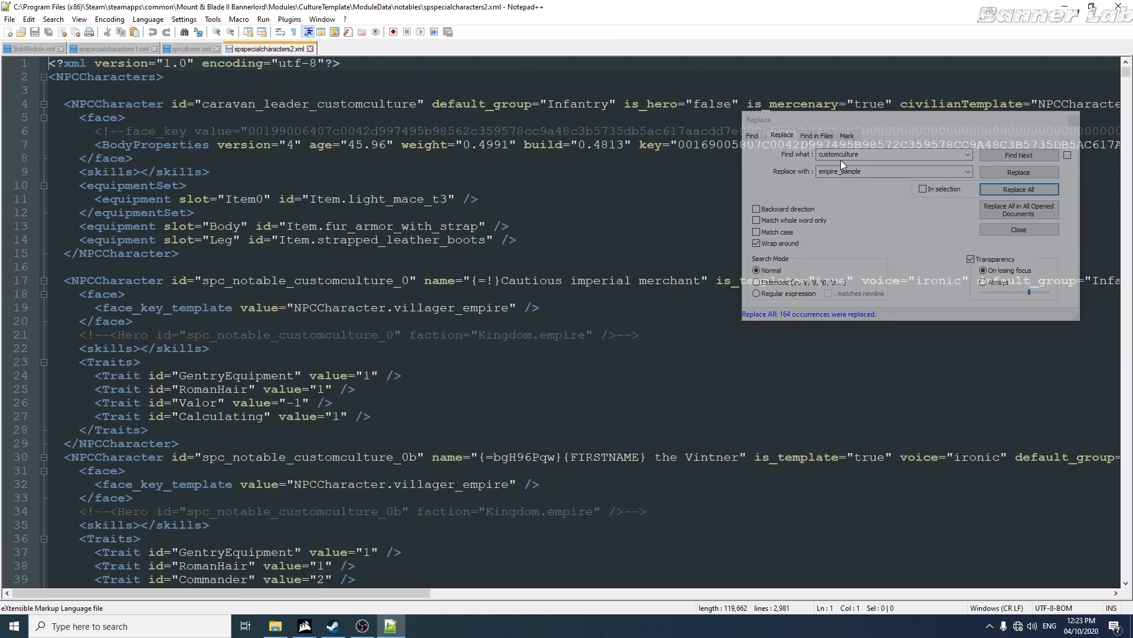
type("battania_sample")
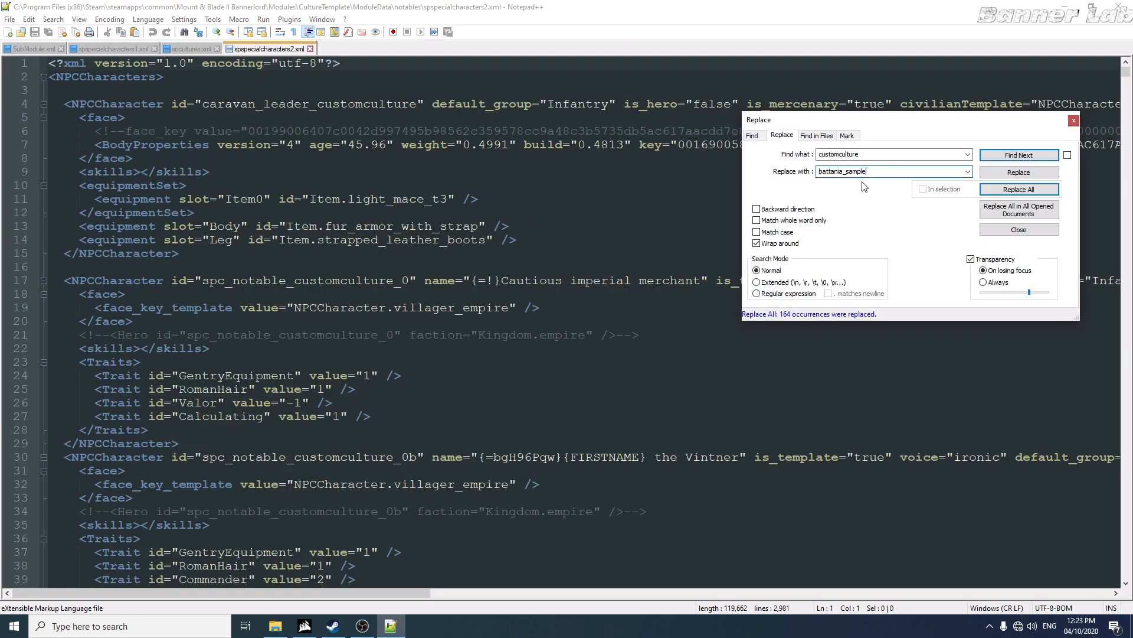
left_click(1019, 189)
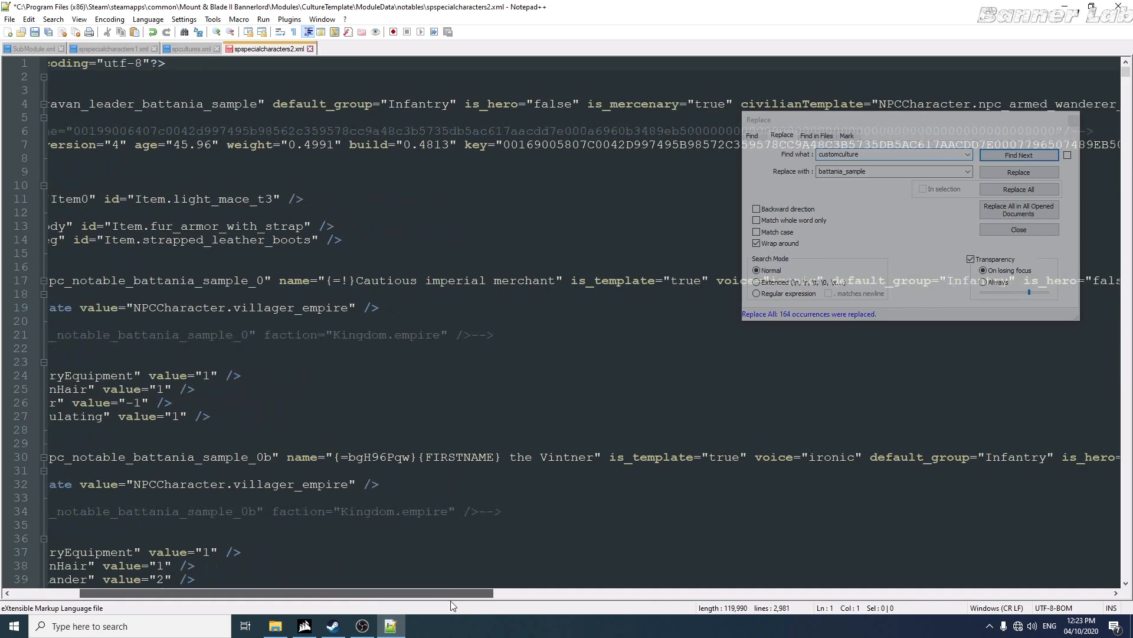
scroll("right", 3)
type("villager_")
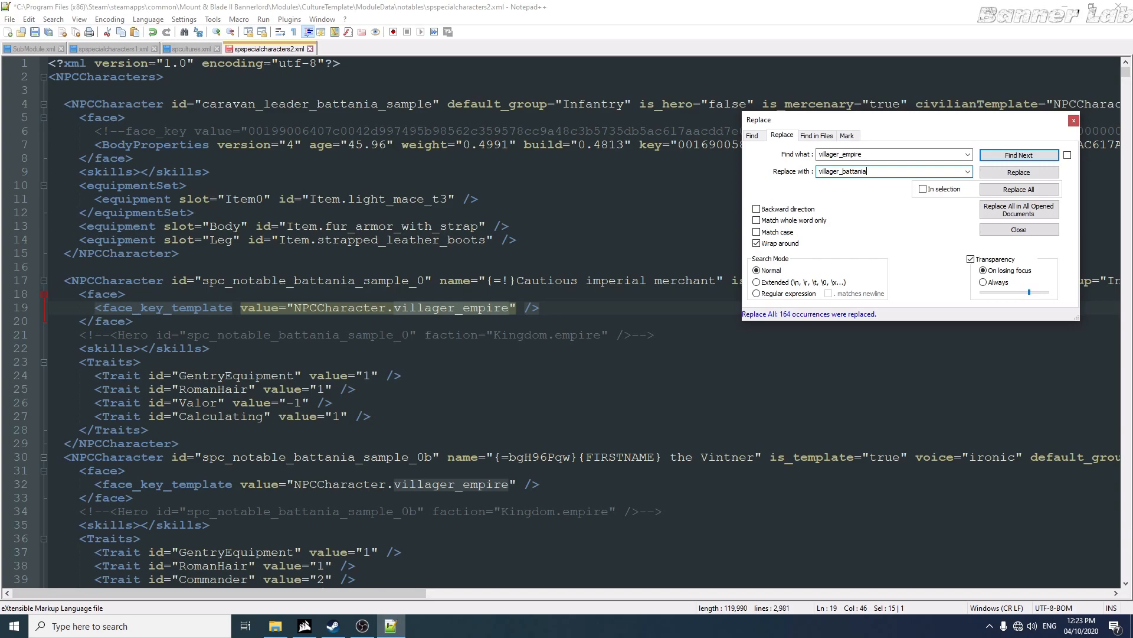
Replace all 51 villager_empire references with villager_battania, then review the other tabs.
left_click(1019, 189)
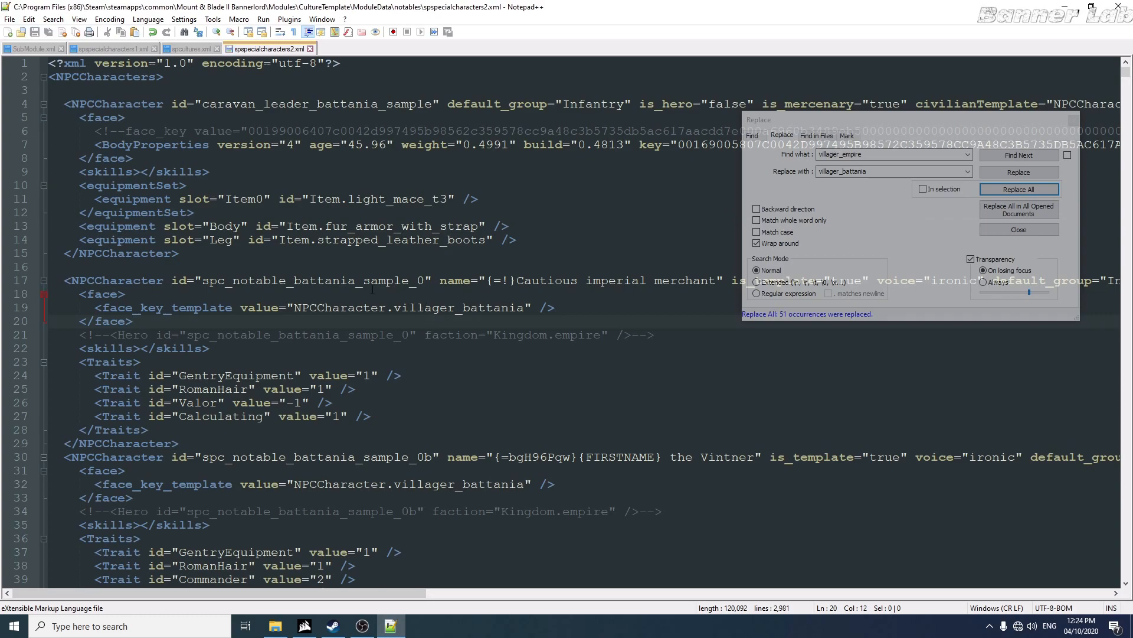
left_click(106, 49)
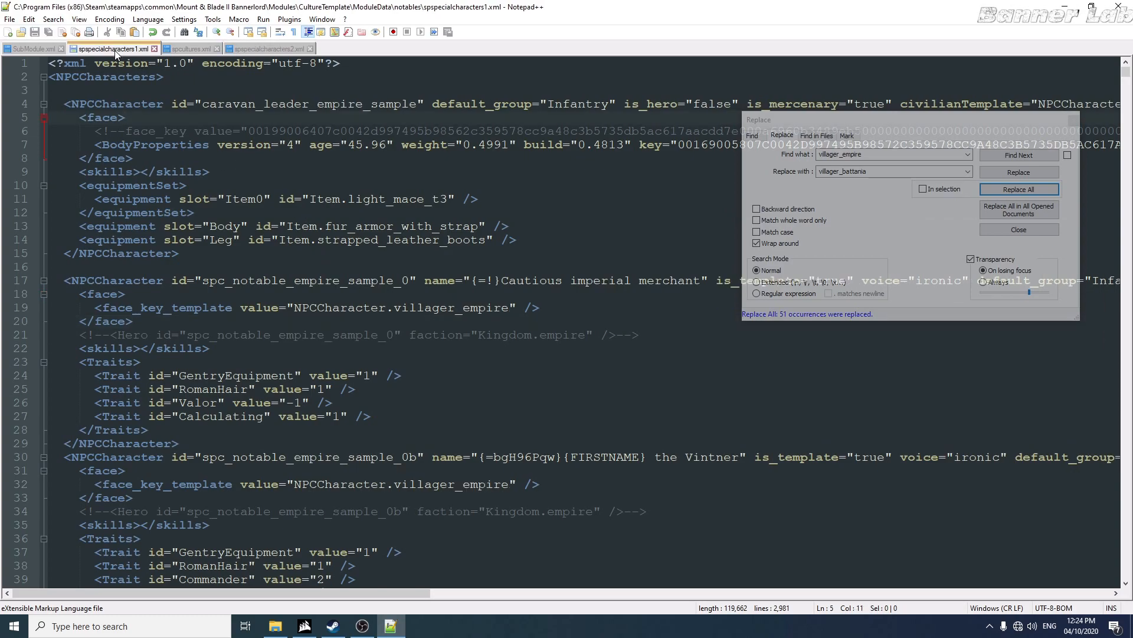
left_click(28, 41)
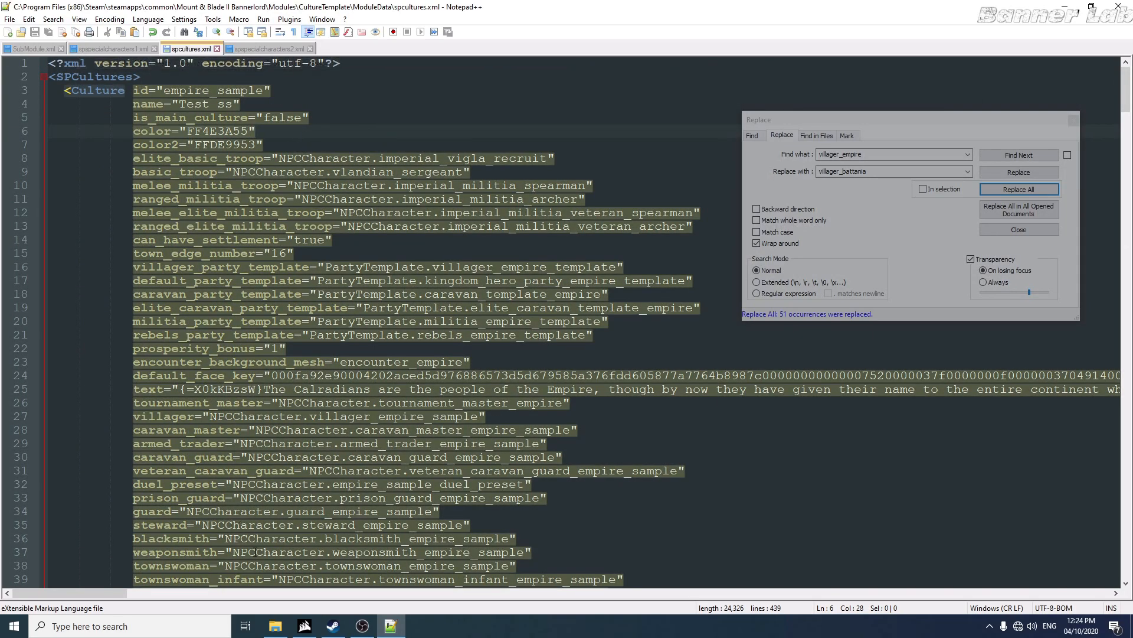
Check the CultureTemplate folder in File Explorer and start the Bannerlord launcher.
left_click(275, 626)
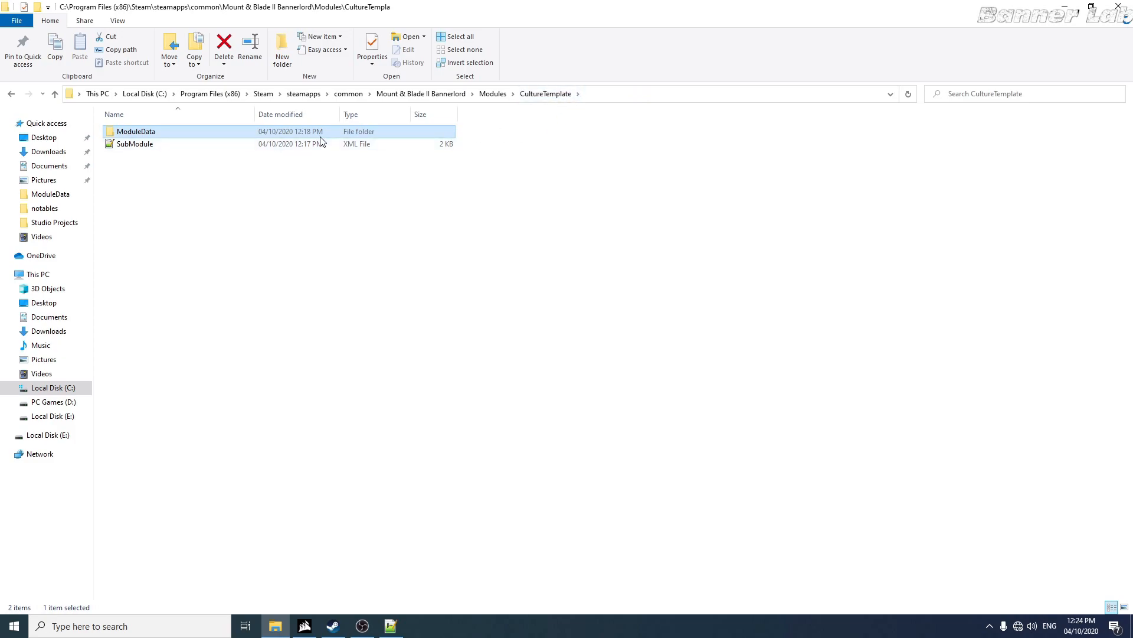
double_click(135, 131)
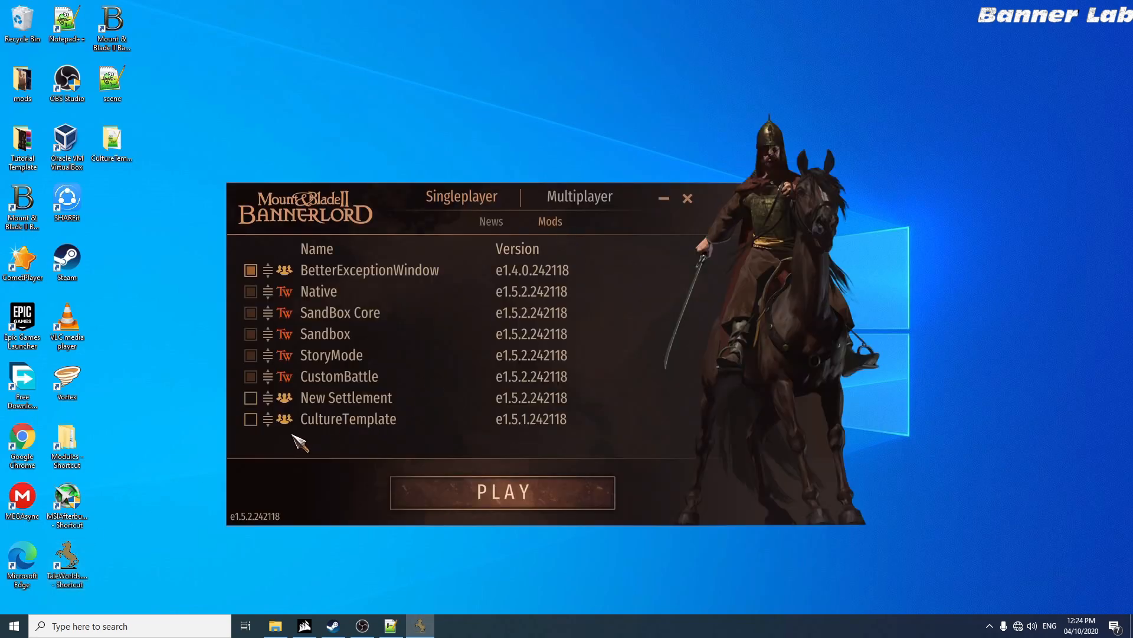
Enable CultureTemplate, launch the game and confirm loading unverified mod code.
left_click(250, 418)
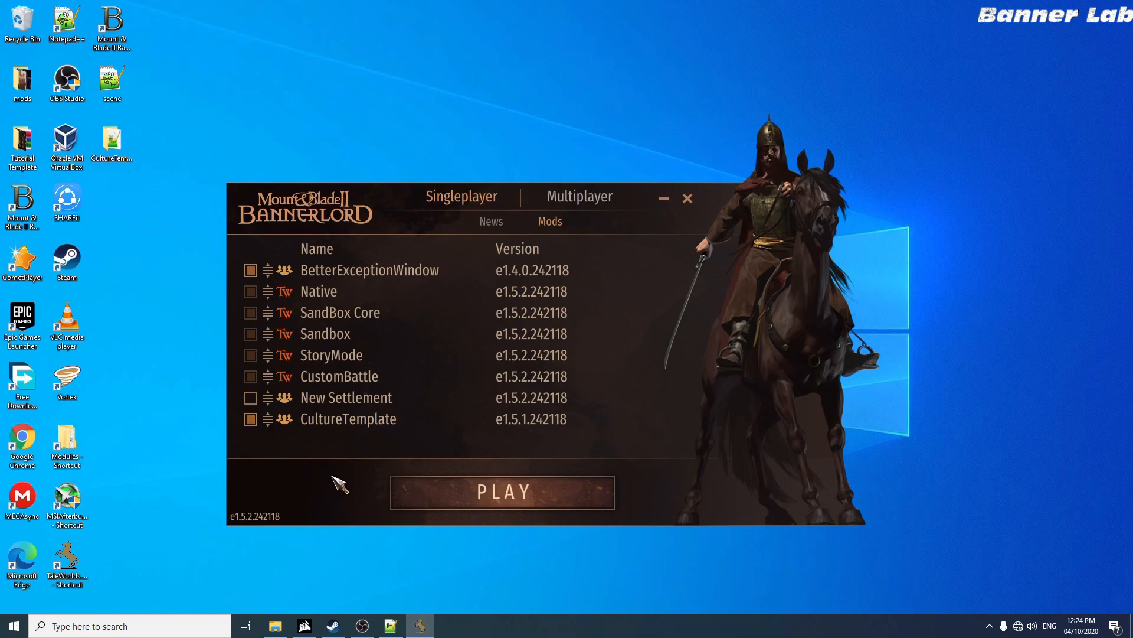
left_click(503, 491)
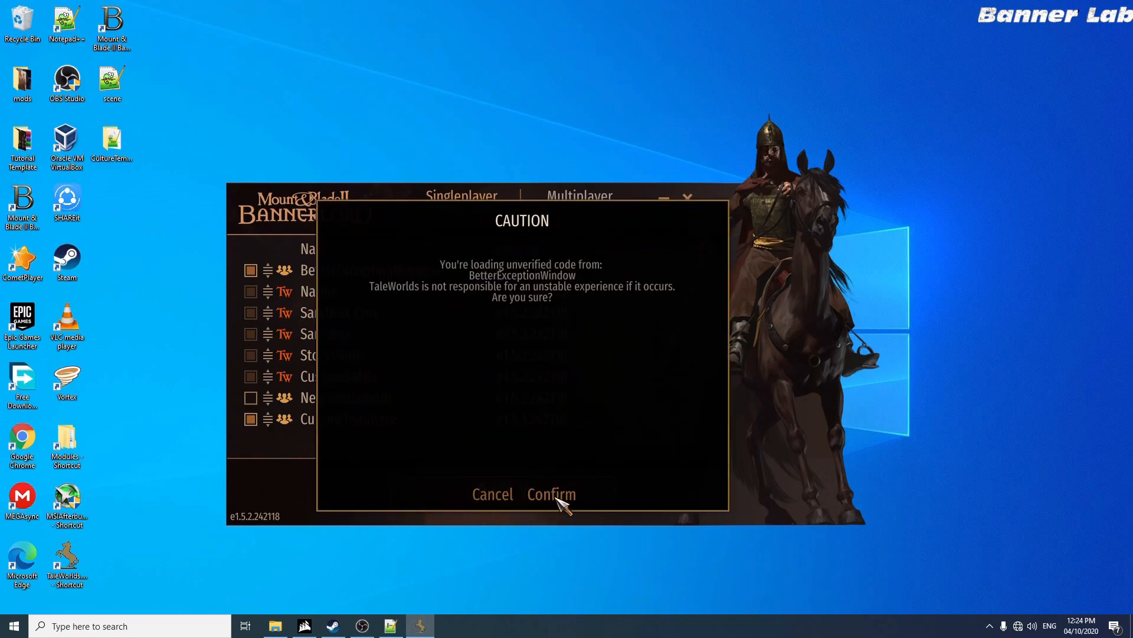
left_click(551, 494)
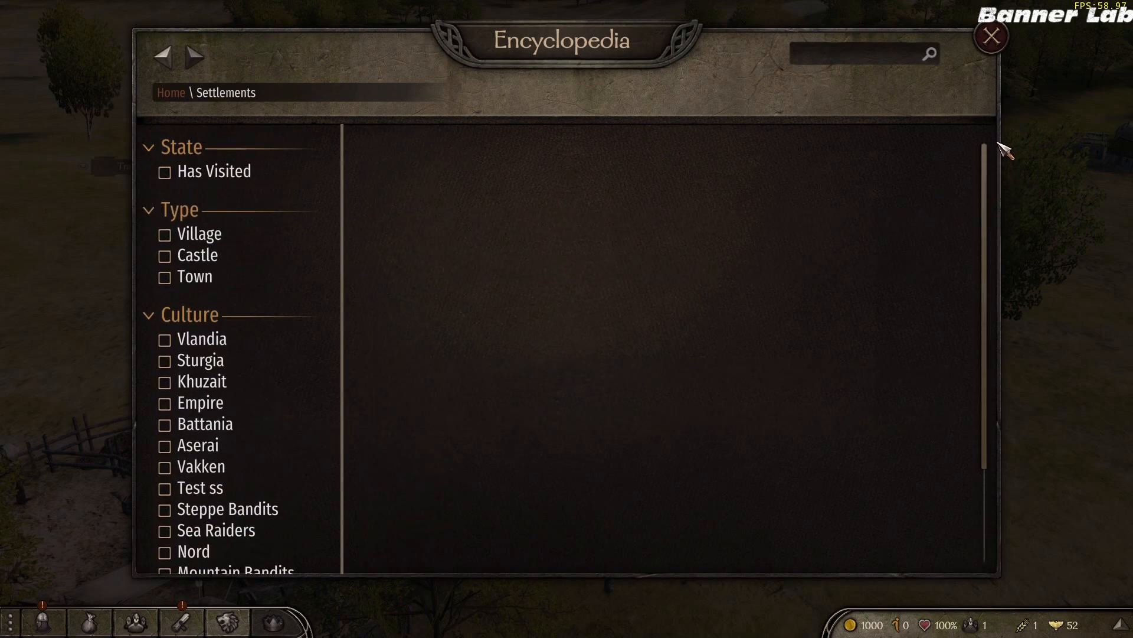
mouse_move(868, 267)
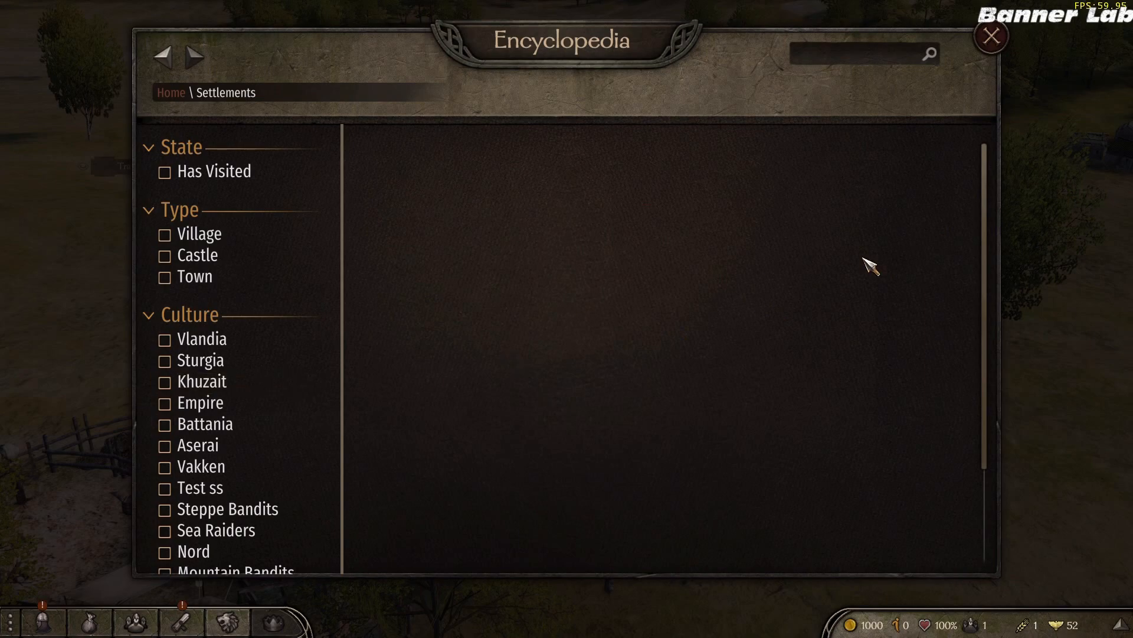
Filter Encyclopedia settlements by Test ss culture, view Lycaron's entry, then return to the town.
scroll("down", 3)
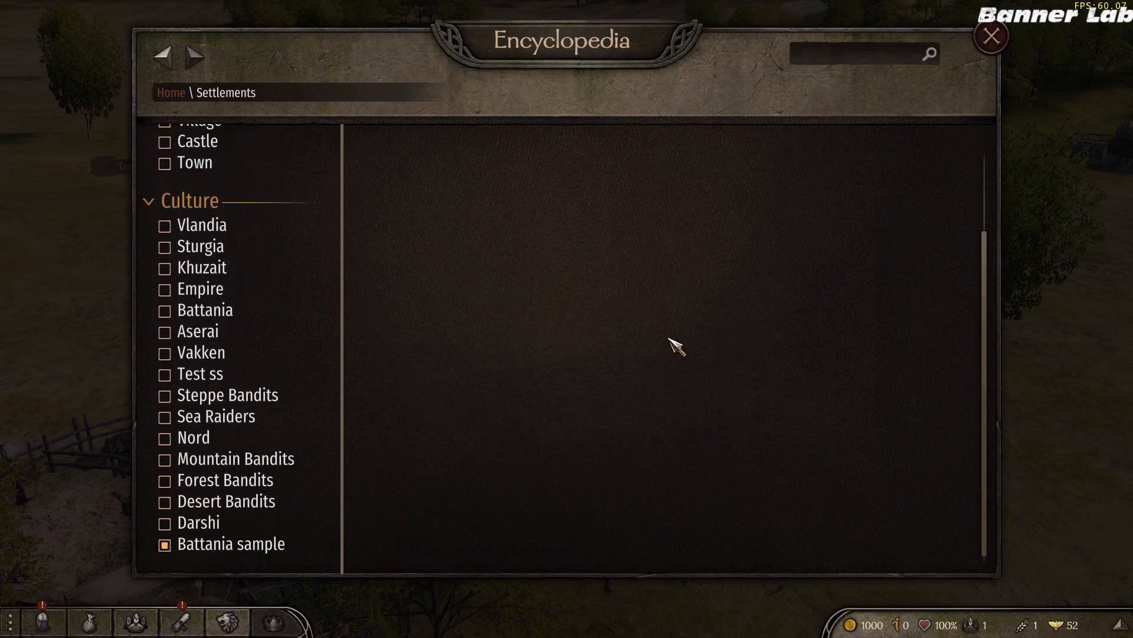
left_click(164, 373)
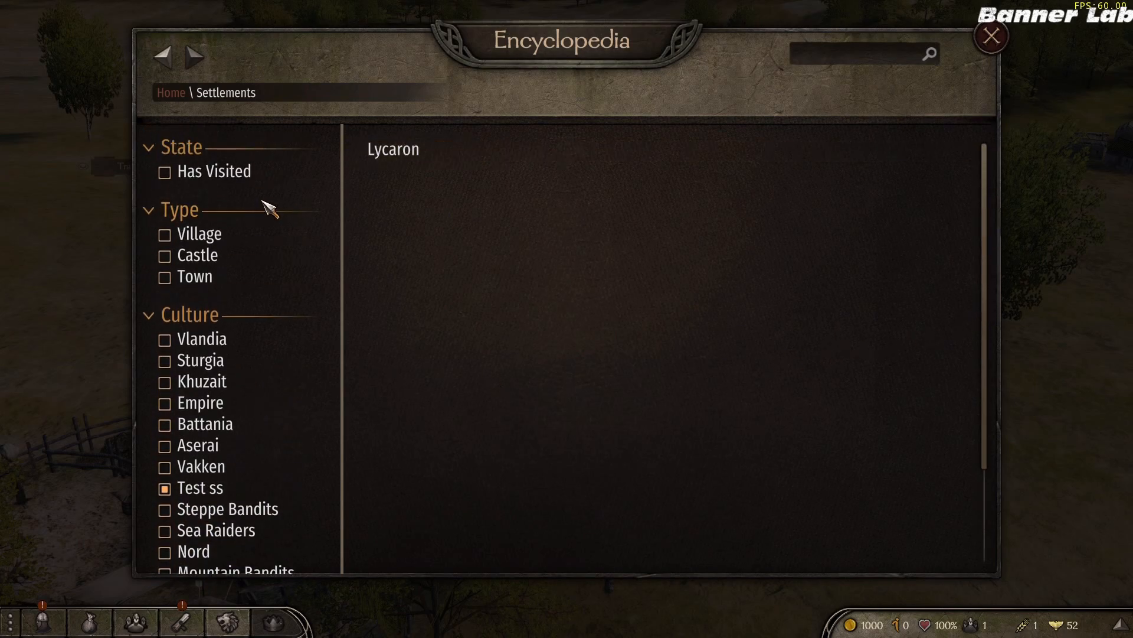
left_click(392, 149)
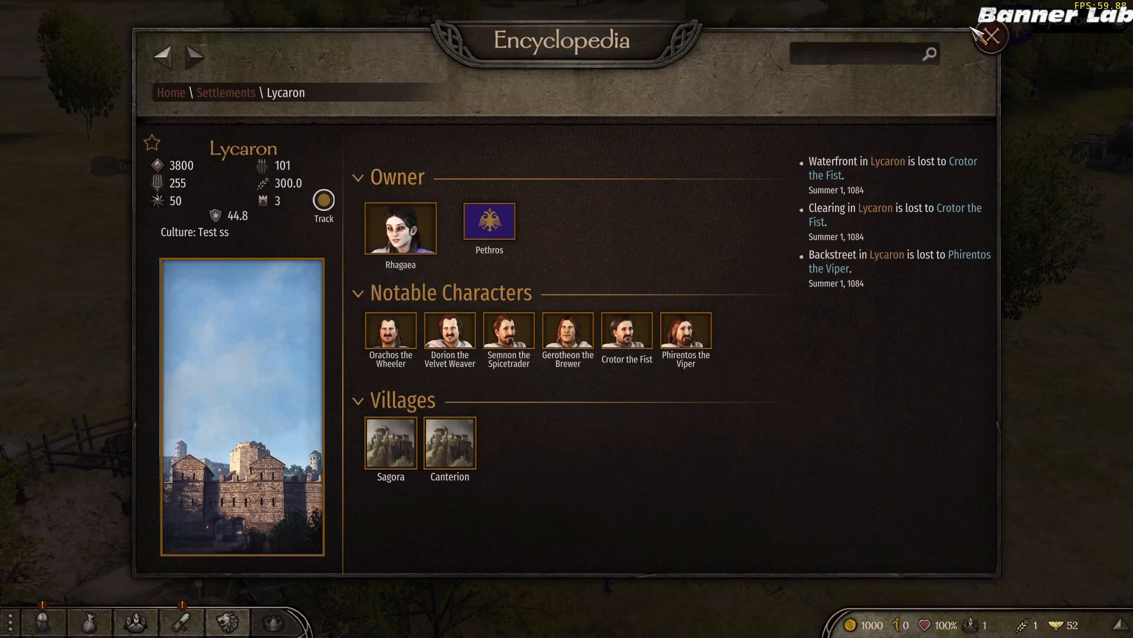
left_click(994, 36)
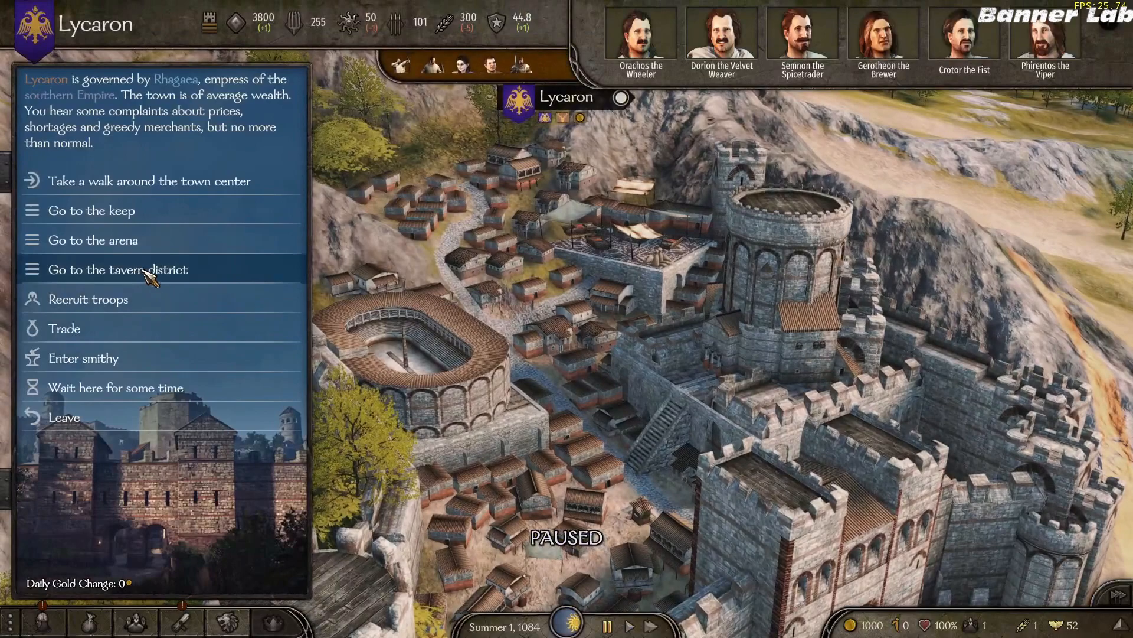
left_click(87, 299)
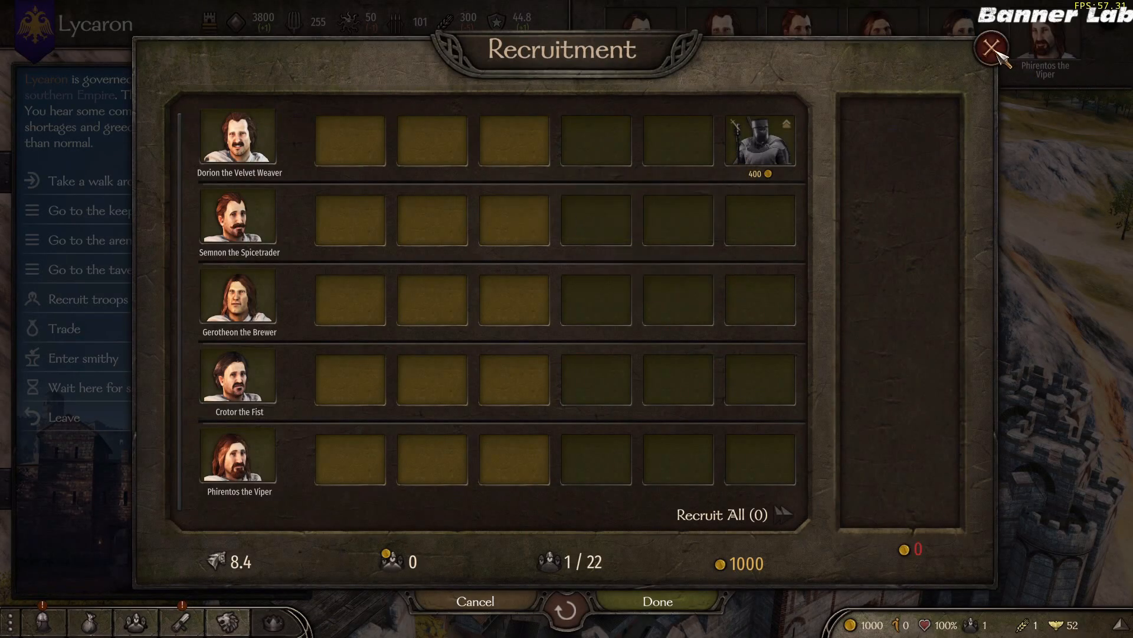
left_click(992, 45)
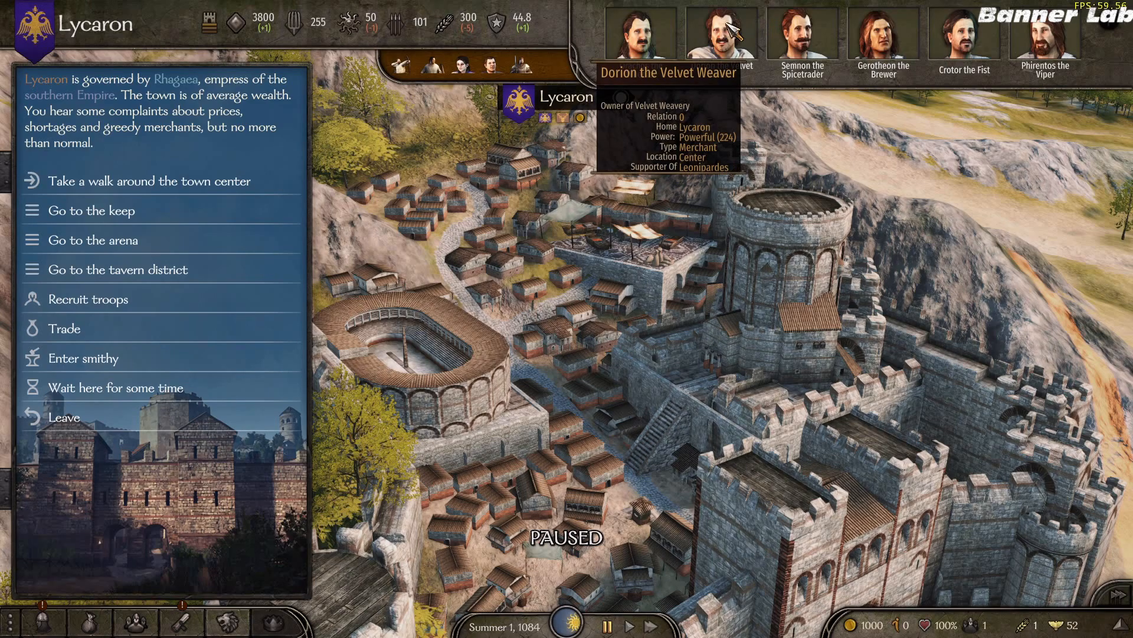
left_click(721, 29)
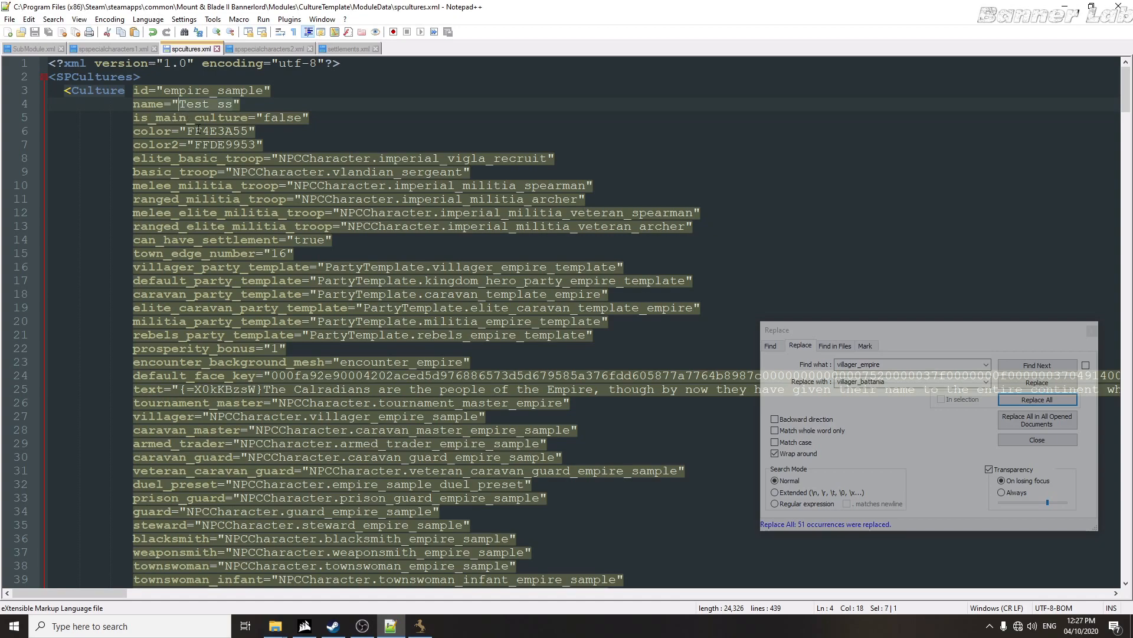
Name the empire_sample culture 'Empire - sample' in spcultures.xml and move to settlements.xml.
type("Empire -")
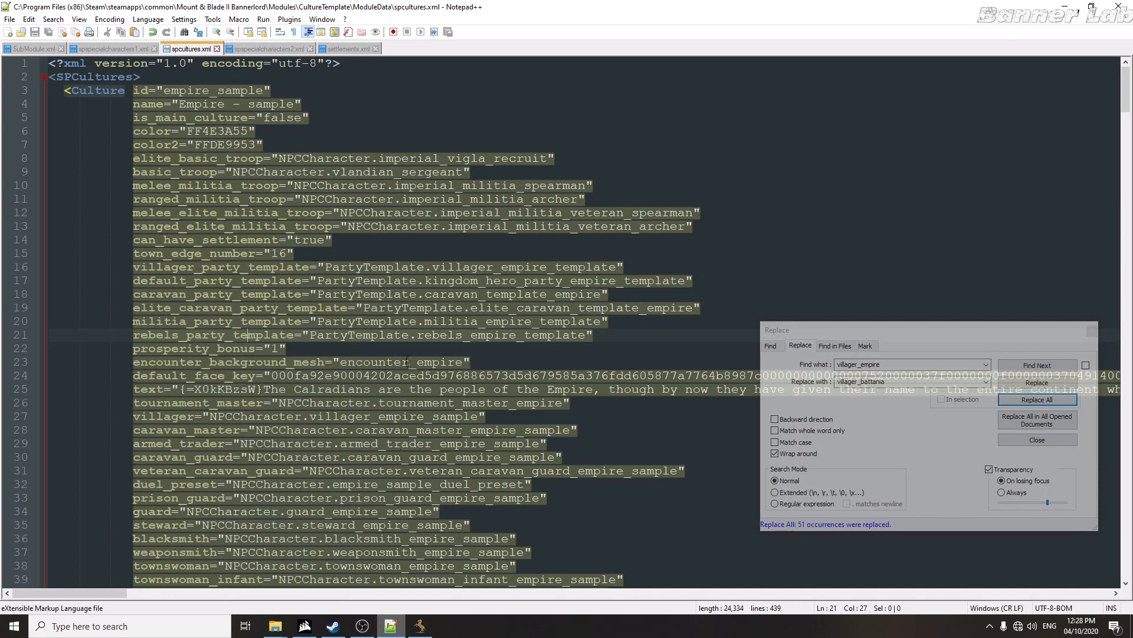
left_click(347, 48)
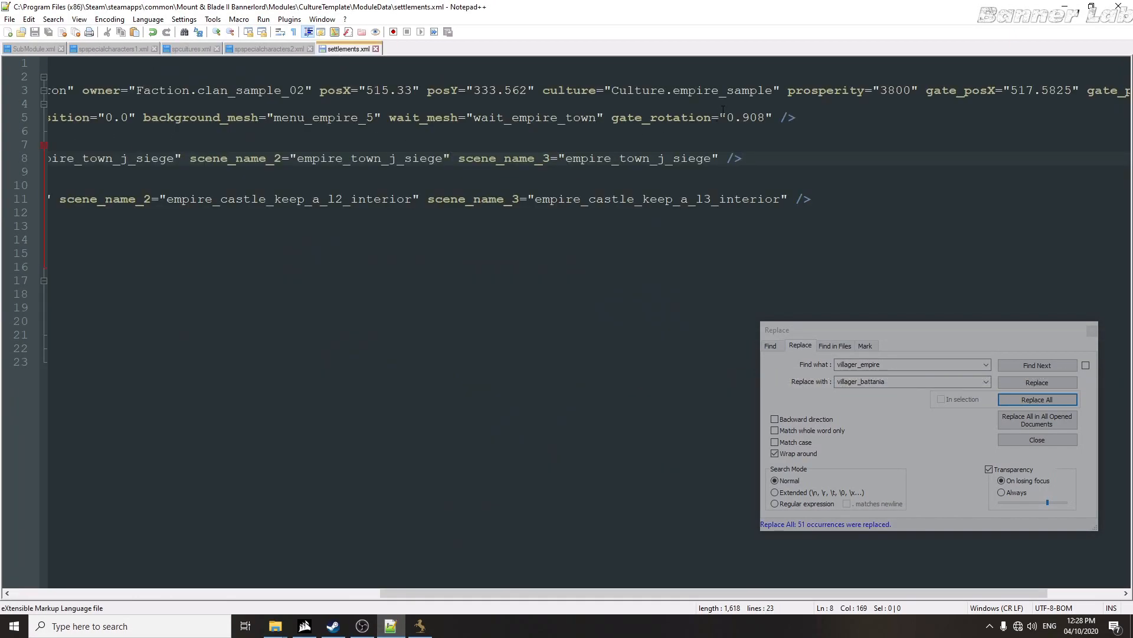
left_click(715, 90)
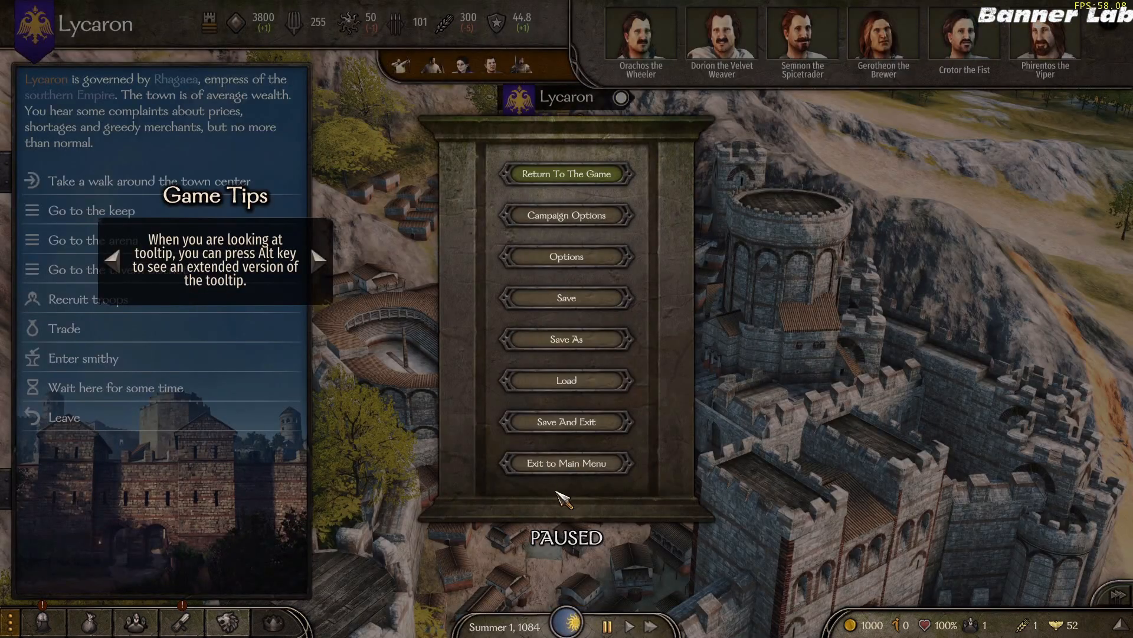
Exit to the main menu unsaved, start a new campaign with default name and banner, and view Encyclopedia Settlements.
left_click(567, 463)
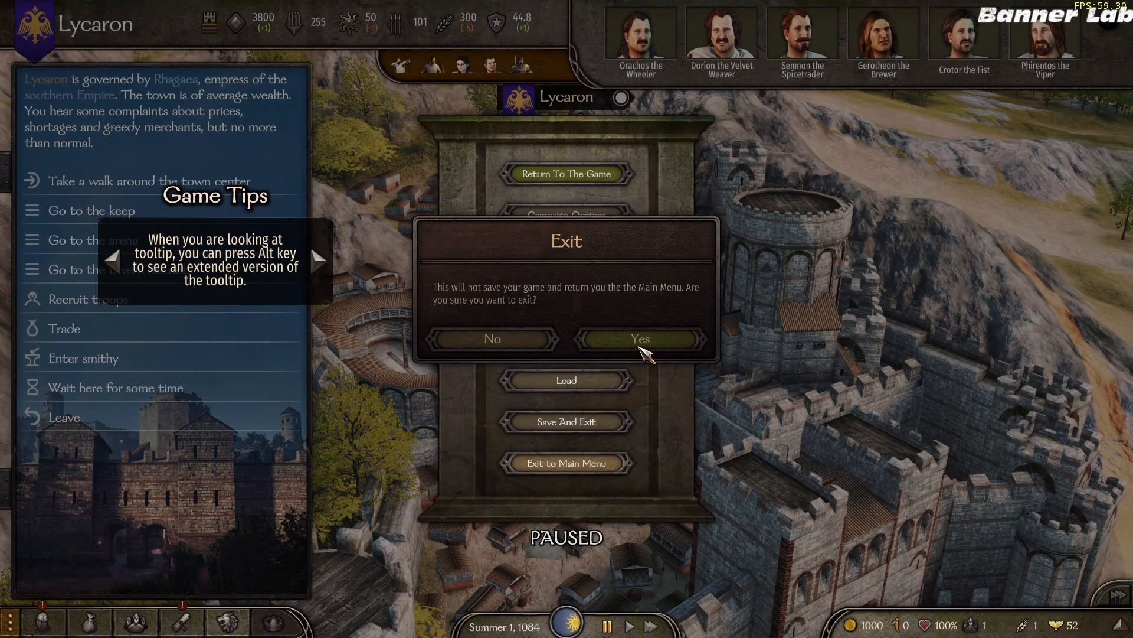
left_click(639, 338)
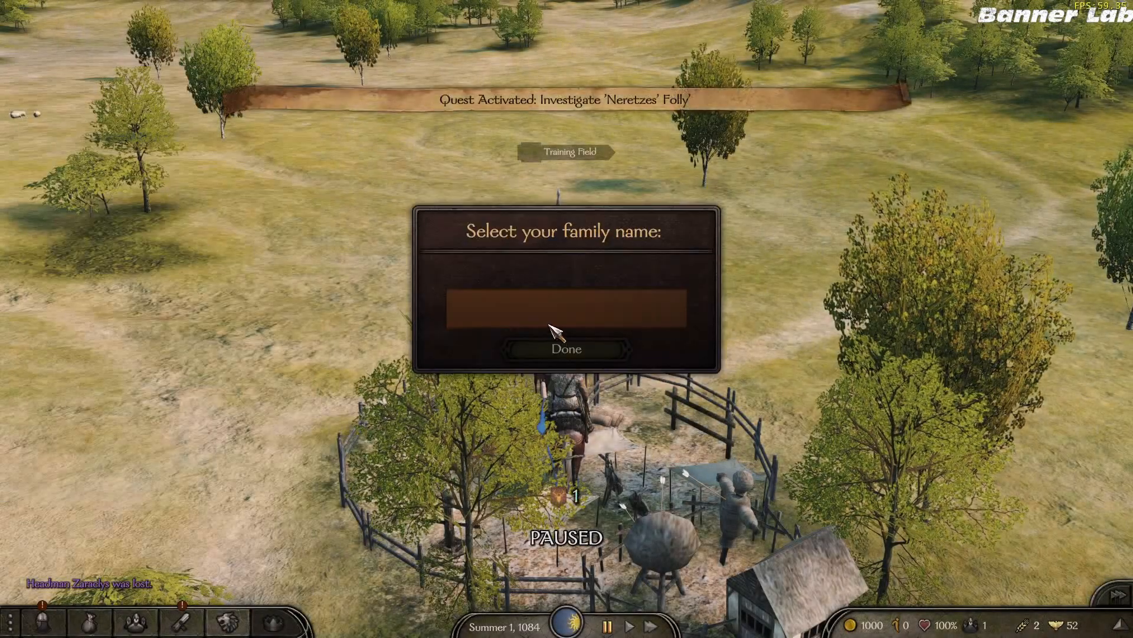
left_click(568, 350)
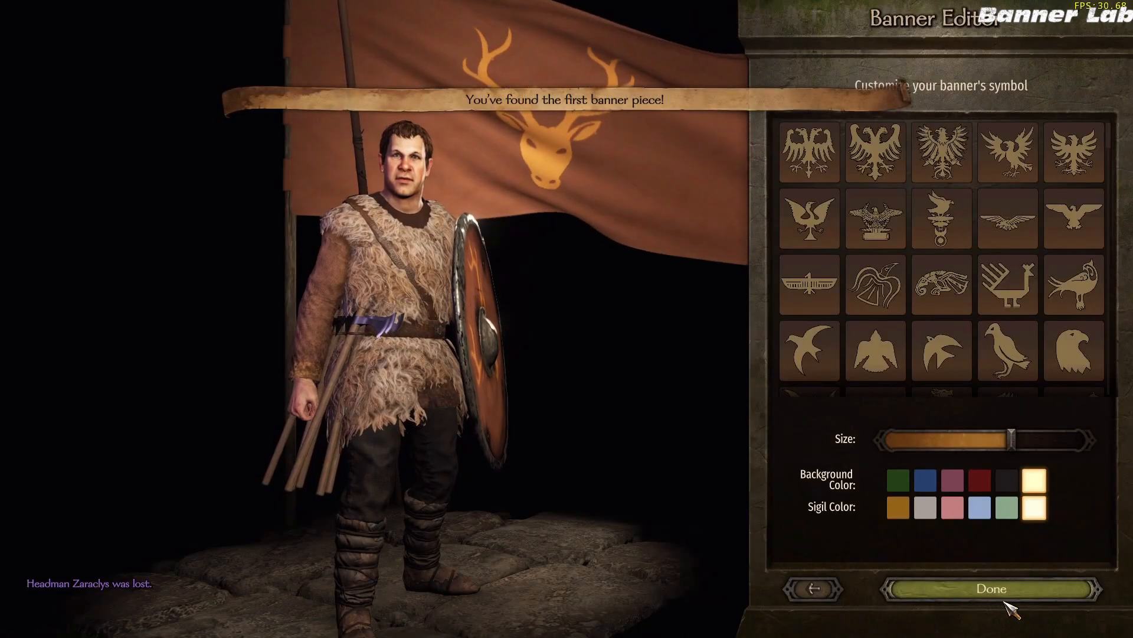
left_click(992, 588)
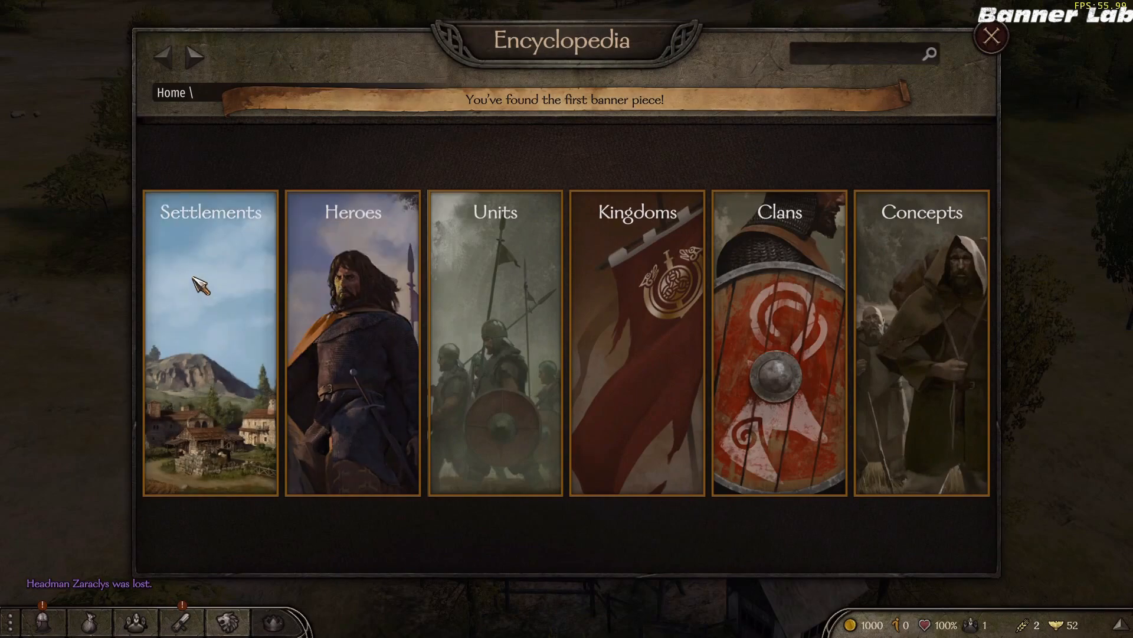
left_click(210, 212)
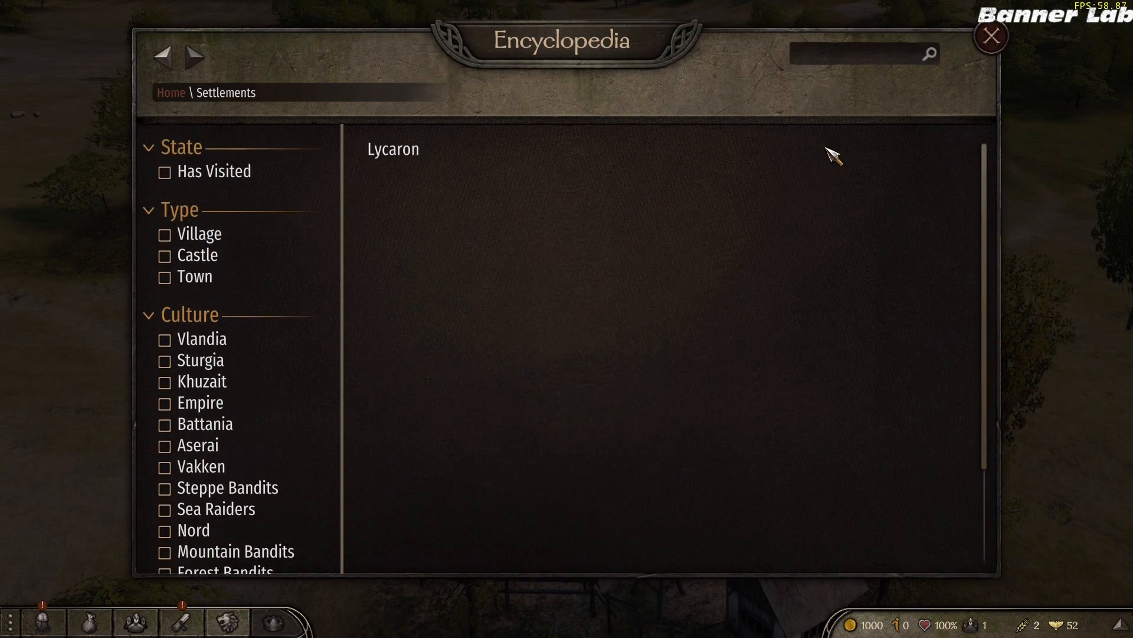
View Lycaron's Encyclopedia entry showing Battania sample, then travel into the town.
left_click(393, 149)
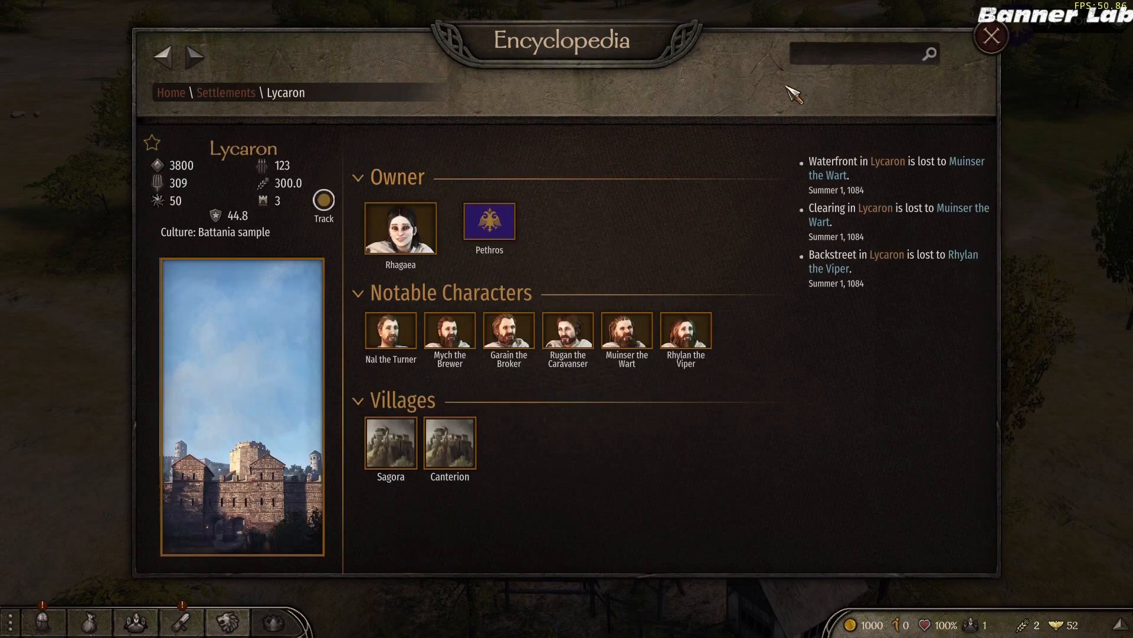
left_click(989, 35)
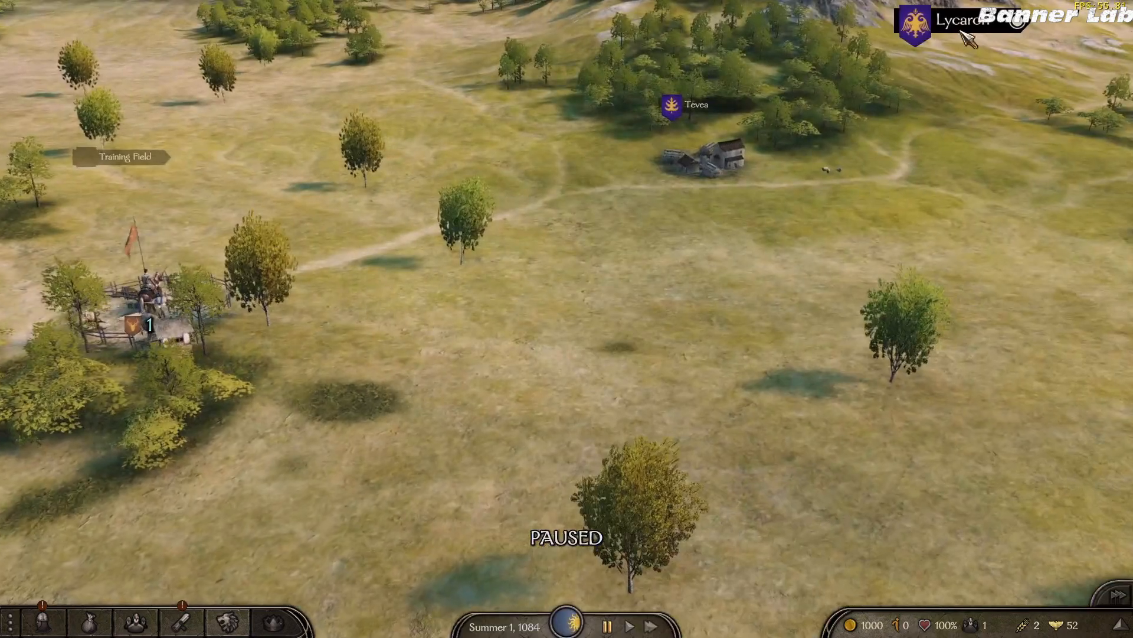
left_click(916, 24)
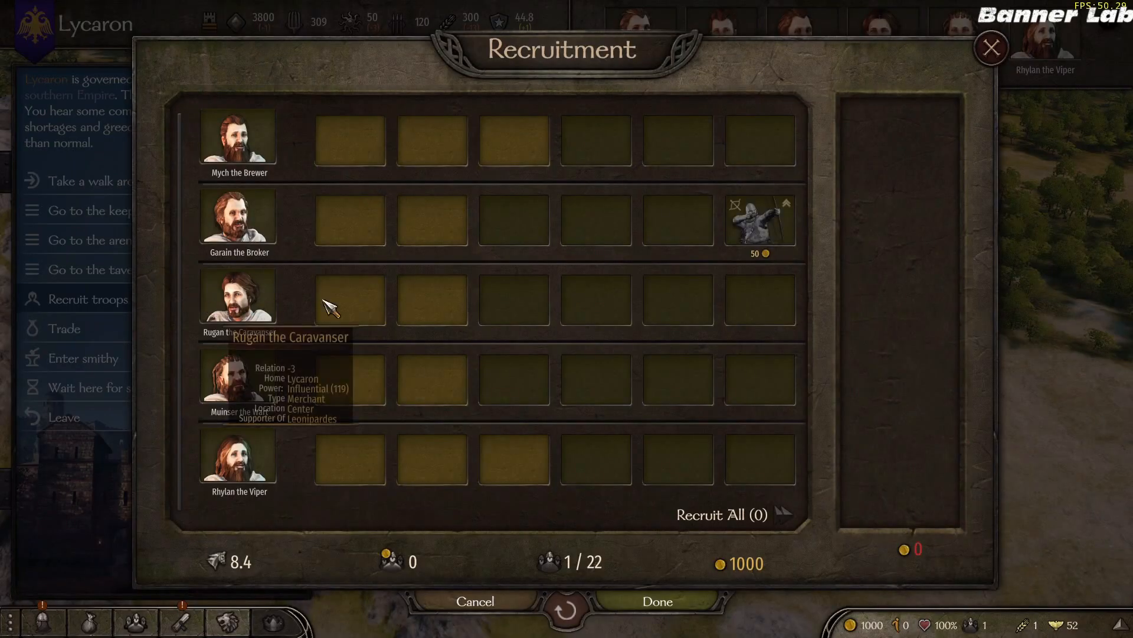
mouse_move(914, 92)
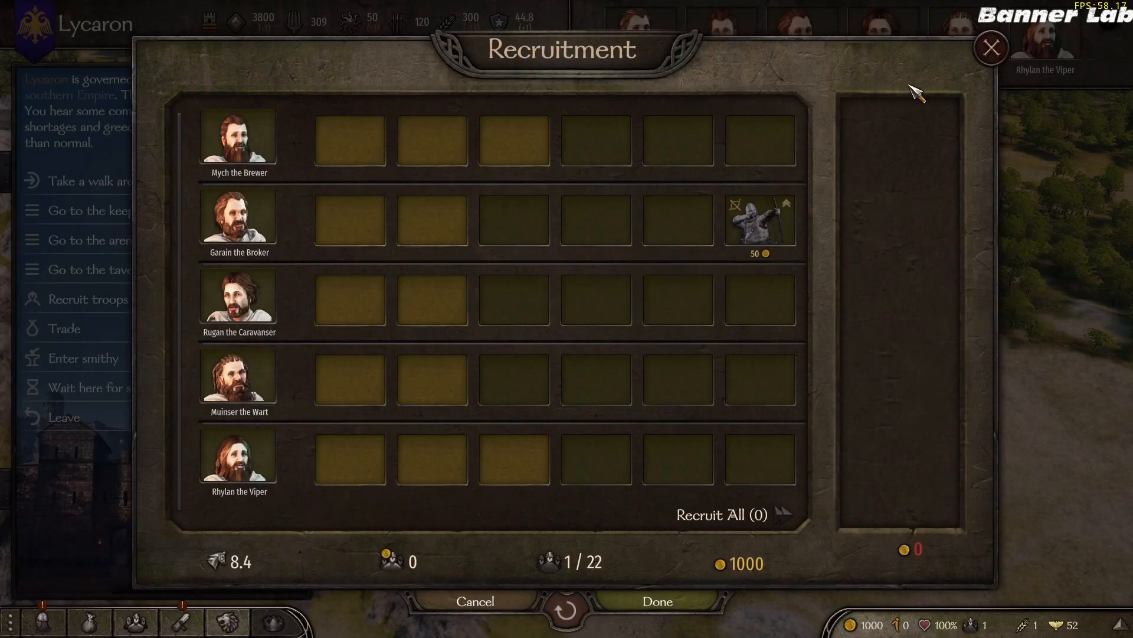
Leave the recruitment screen and view notable Muinser the Wart's page, also Battania sample.
left_click(991, 47)
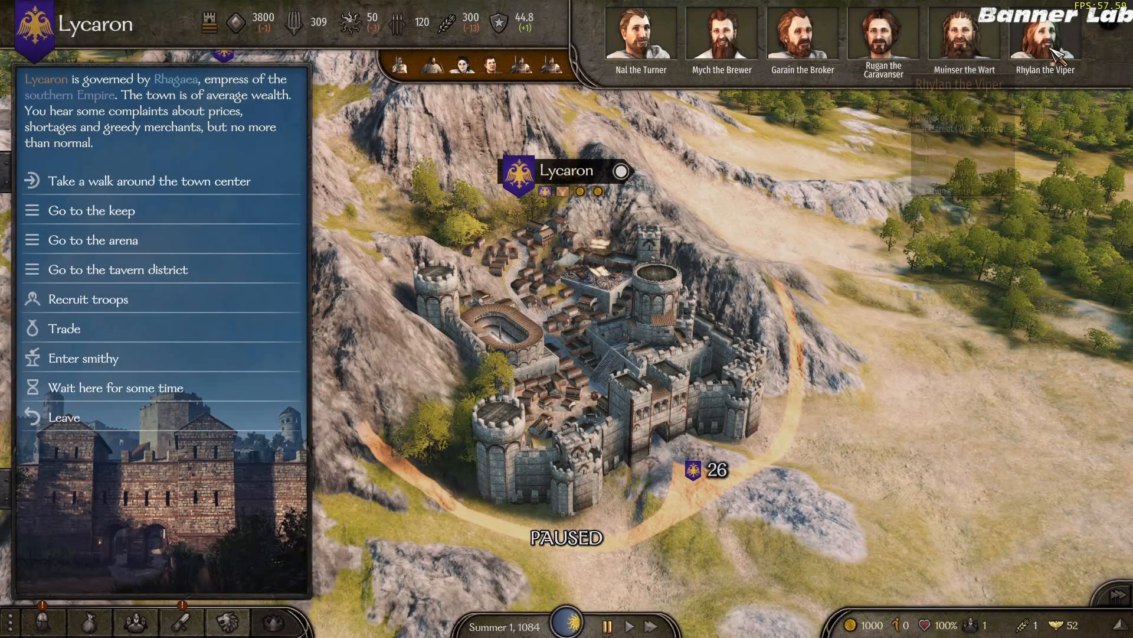
left_click(722, 29)
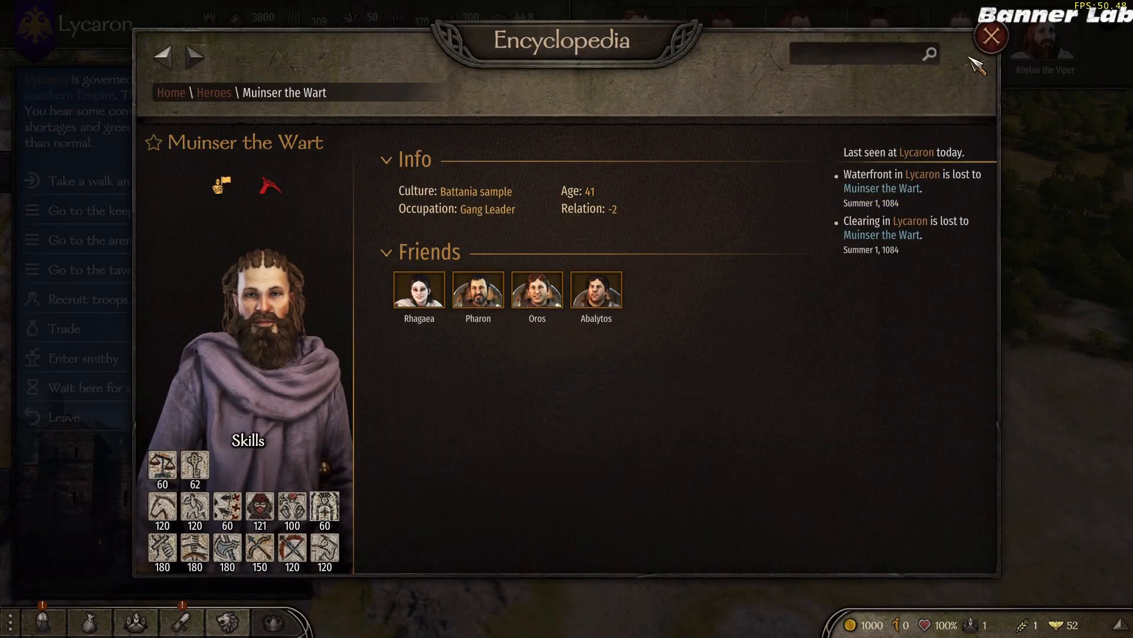
left_click(990, 35)
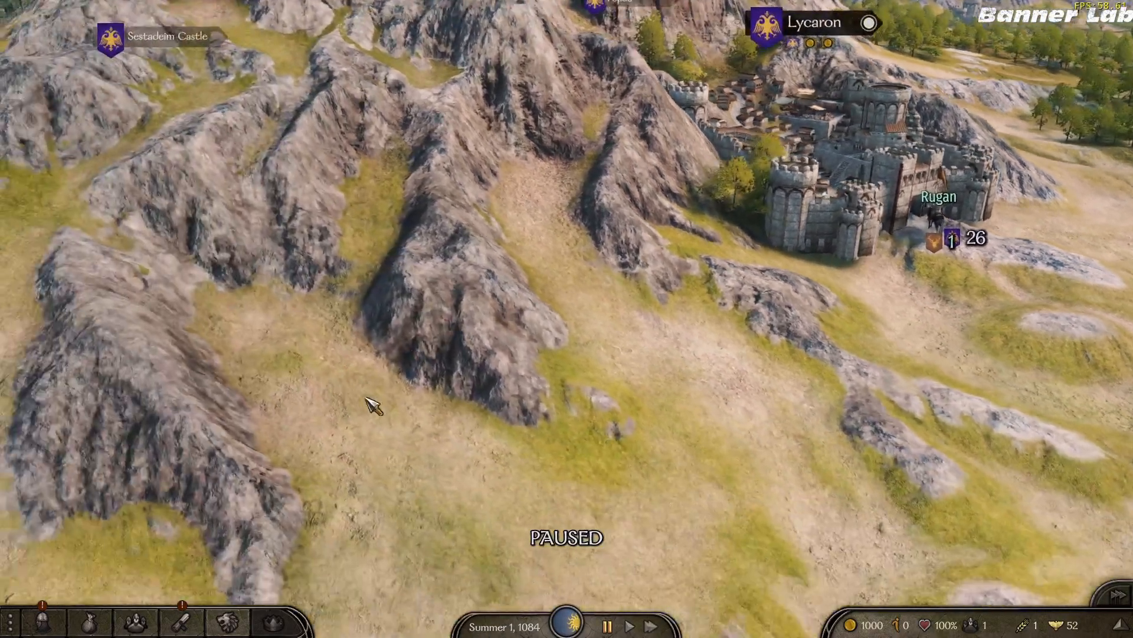